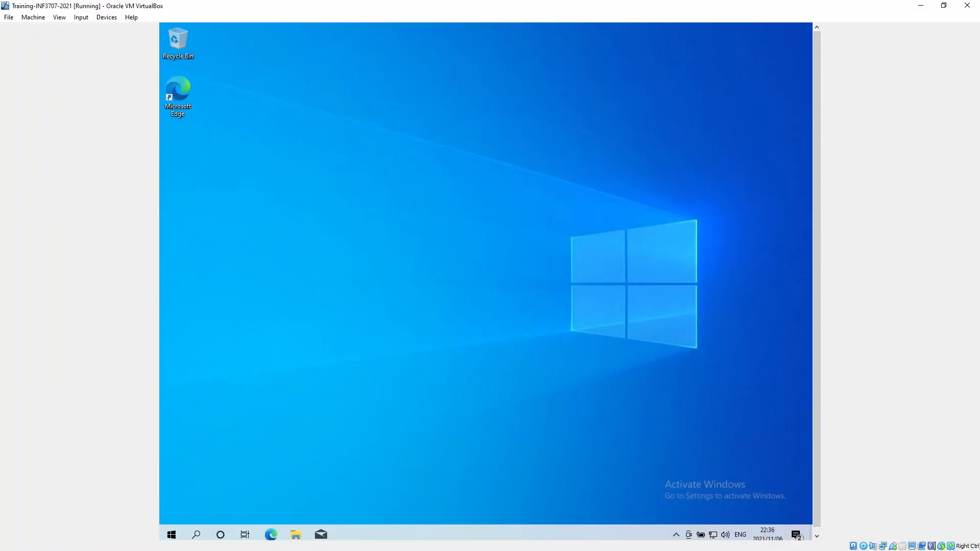
pyautogui.moveTo(162, 172)
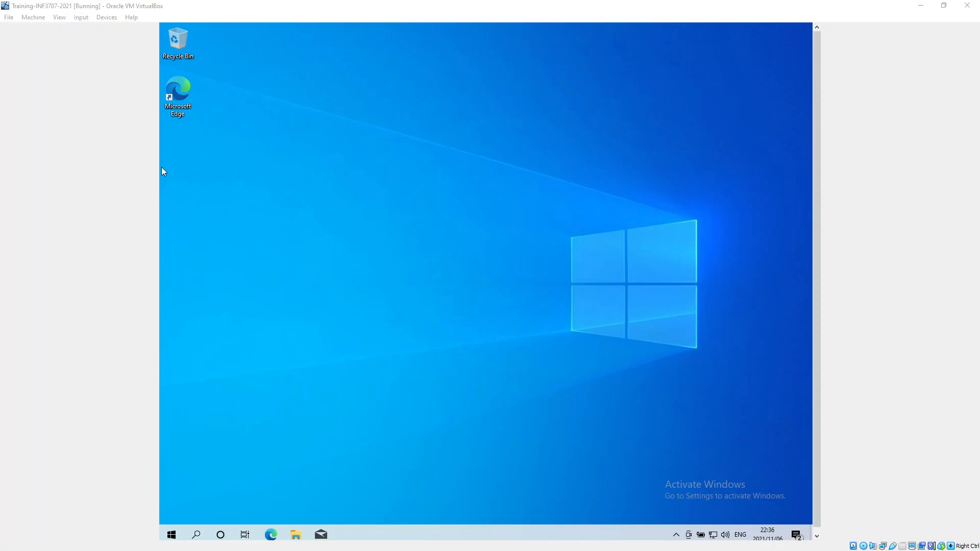
pyautogui.moveTo(196, 535)
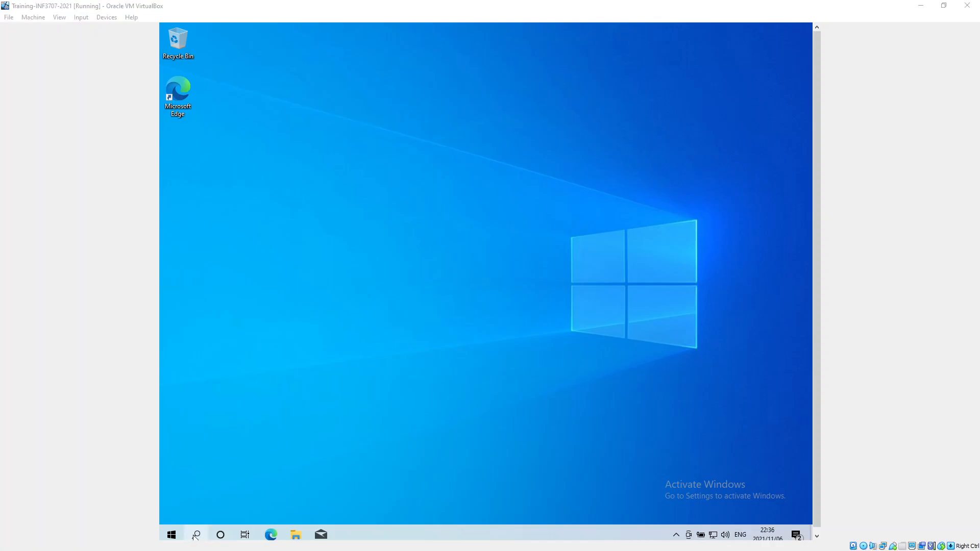
# Search the taskbar for 'sql' to find and launch SQL Plus
pyautogui.click(196, 534)
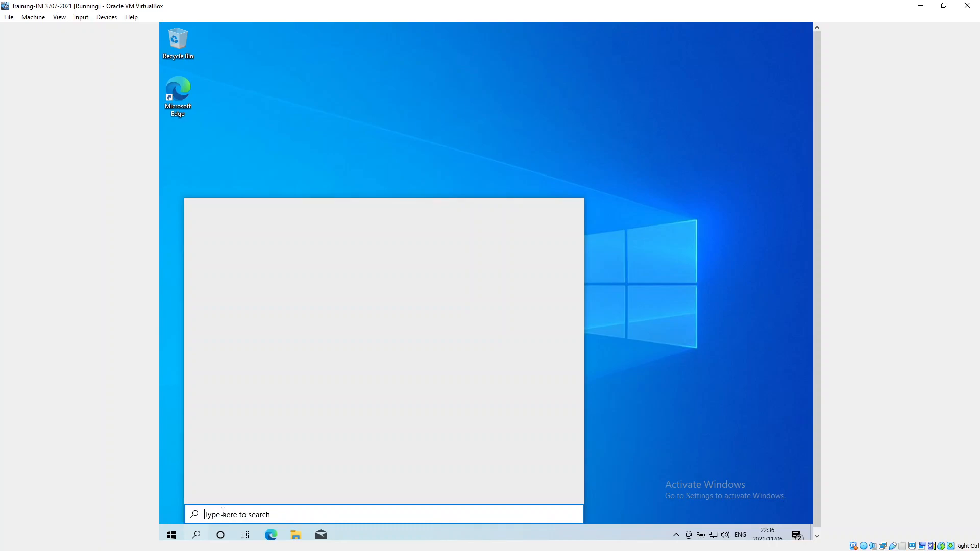
pyautogui.write('s')
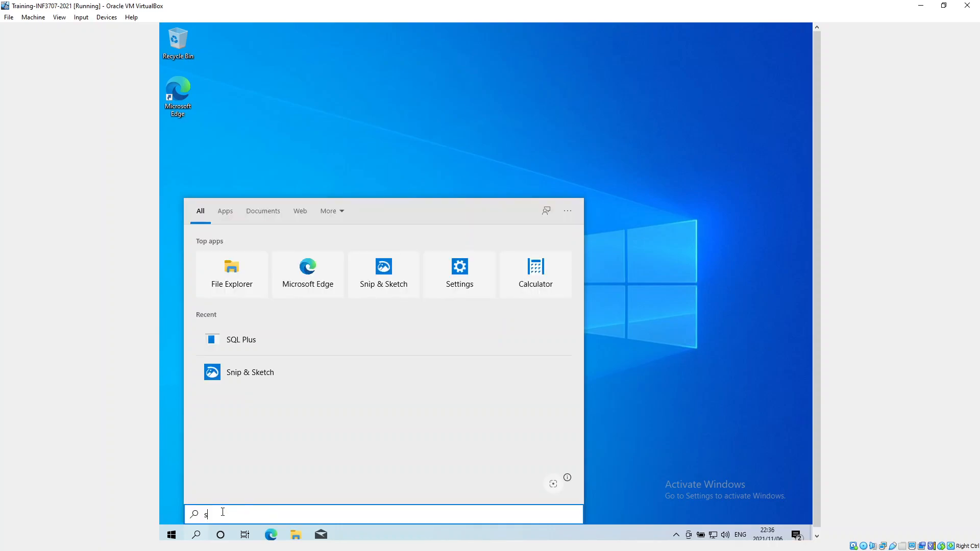
pyautogui.write('ql')
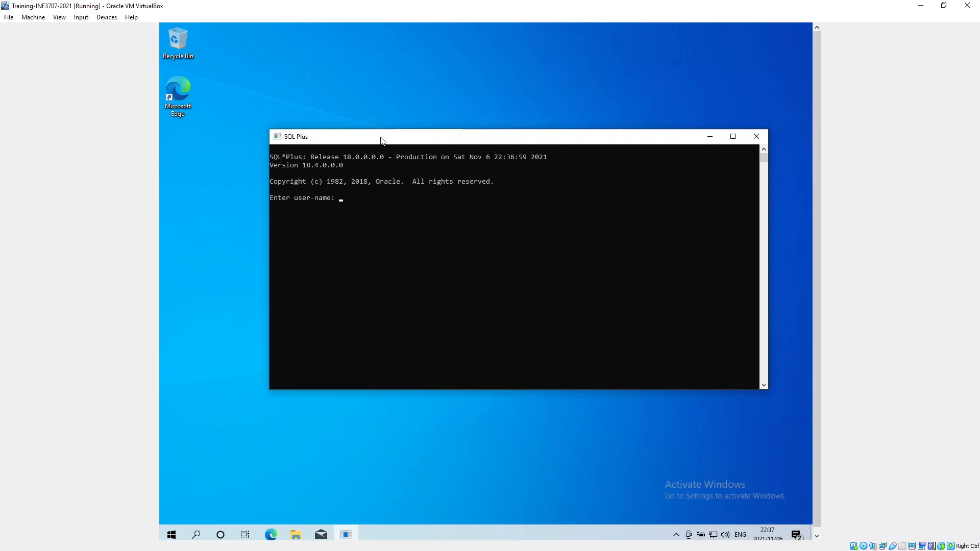
pyautogui.moveTo(368, 169)
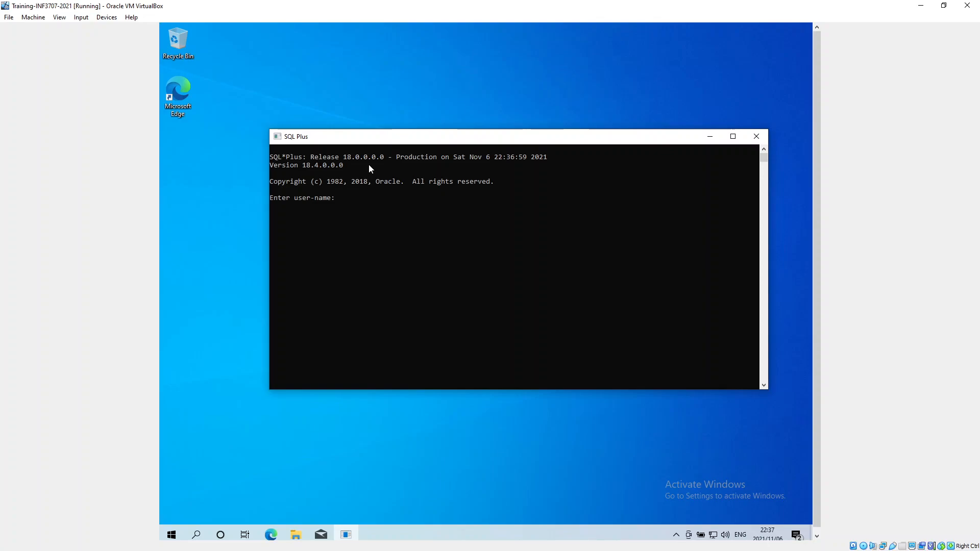
pyautogui.moveTo(167, 148)
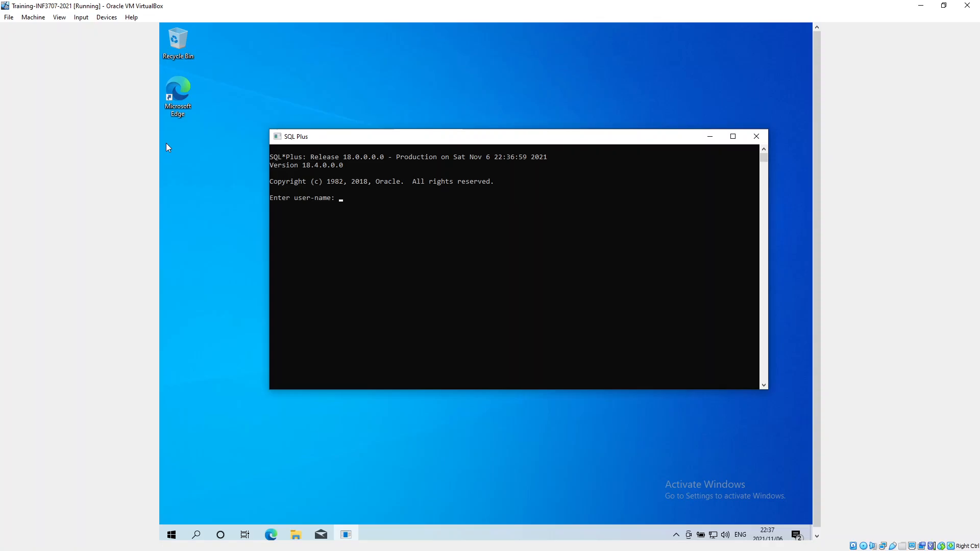
pyautogui.moveTo(14, 386)
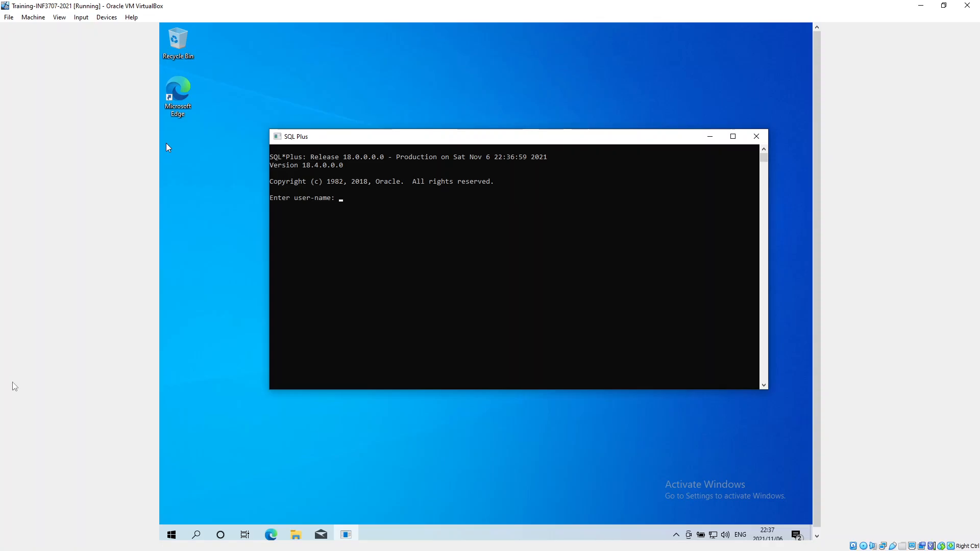
pyautogui.moveTo(306, 536)
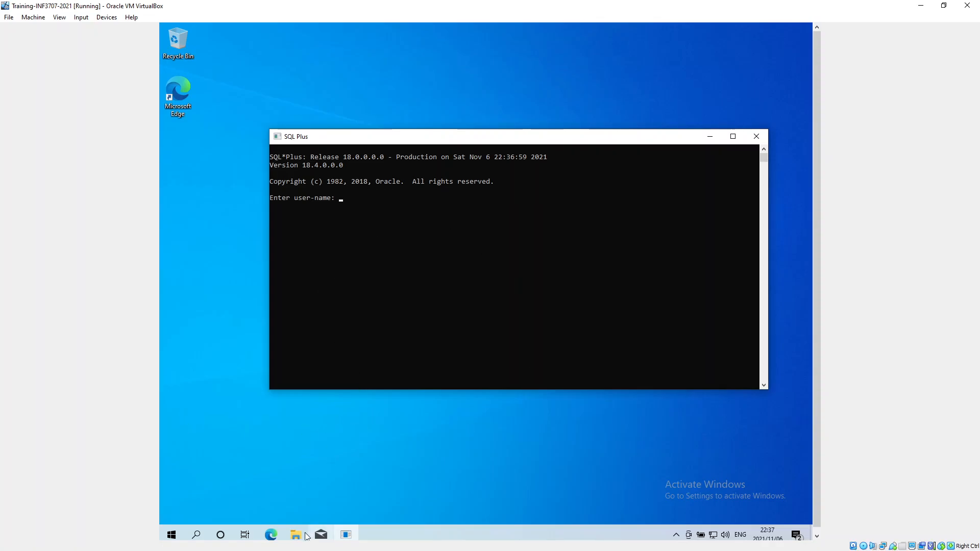
# Open File Explorer and browse the JustLee Books folder on CD Drive (D:)
pyautogui.click(295, 535)
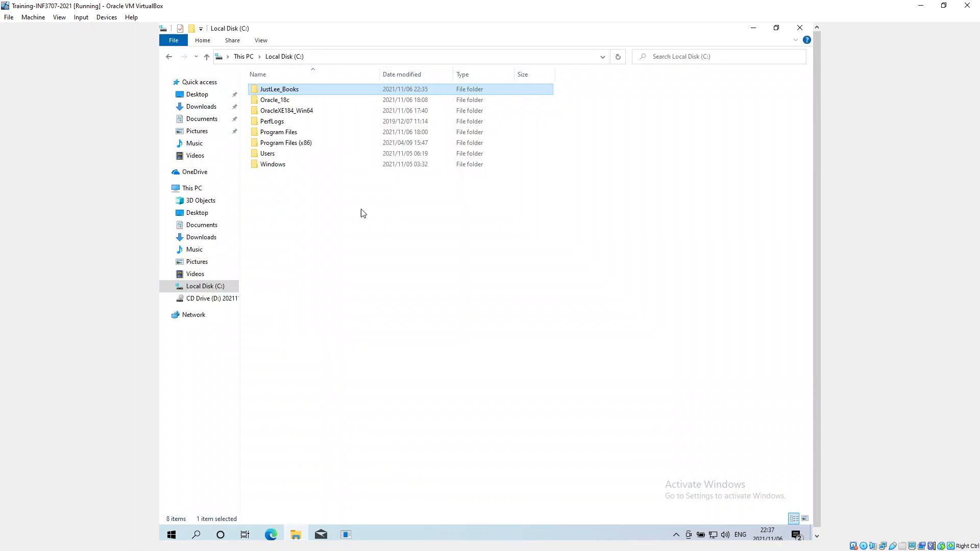
pyautogui.click(211, 298)
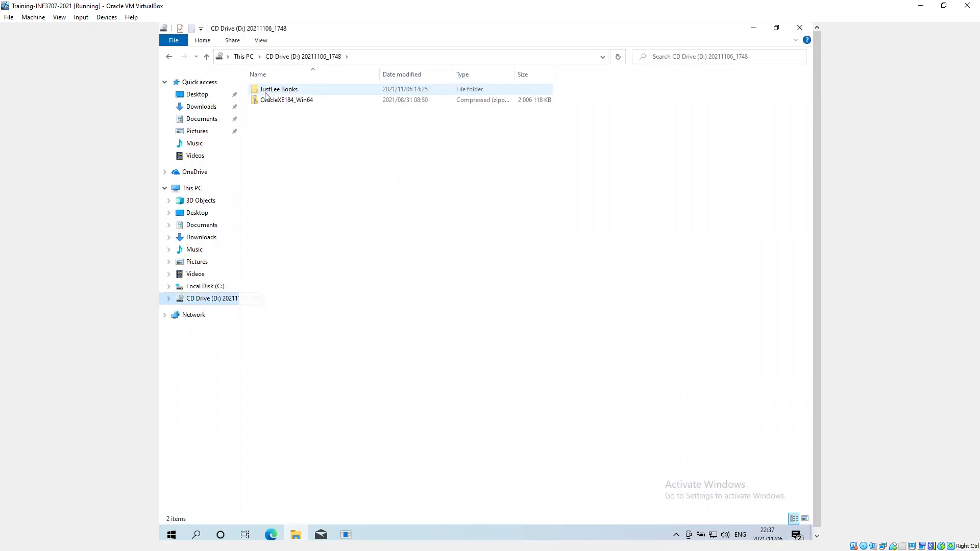
pyautogui.click(279, 89)
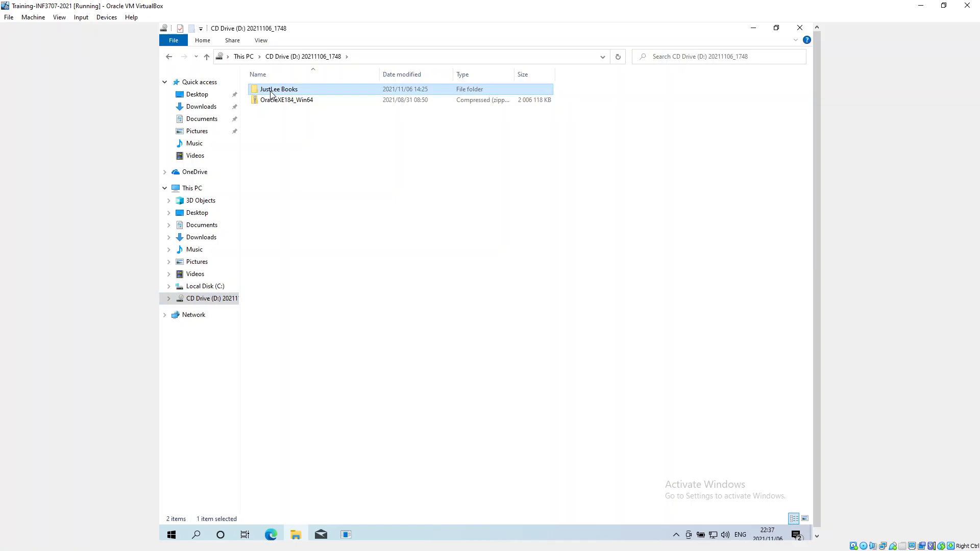
pyautogui.doubleClick(278, 89)
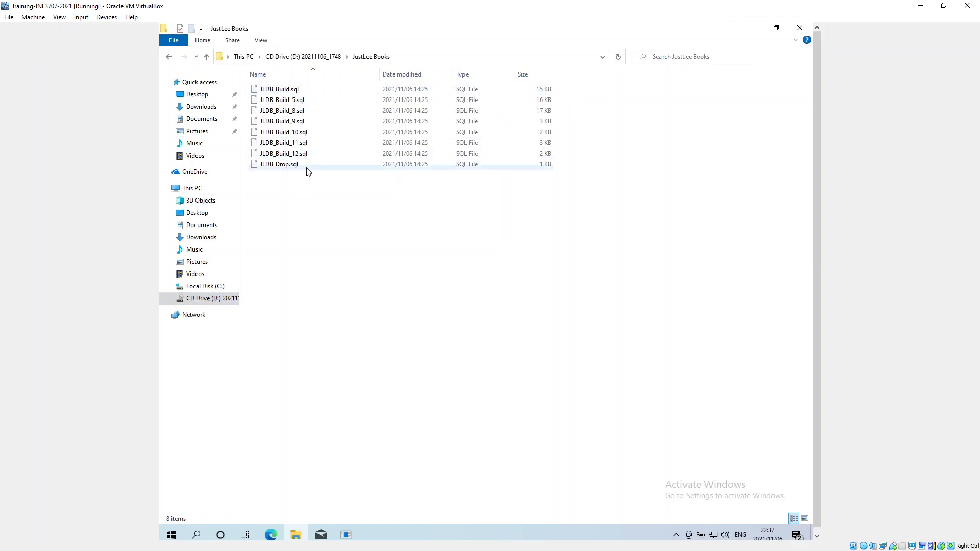
# Open the JustLee_Books folder on Local Disk (C:)
pyautogui.click(205, 286)
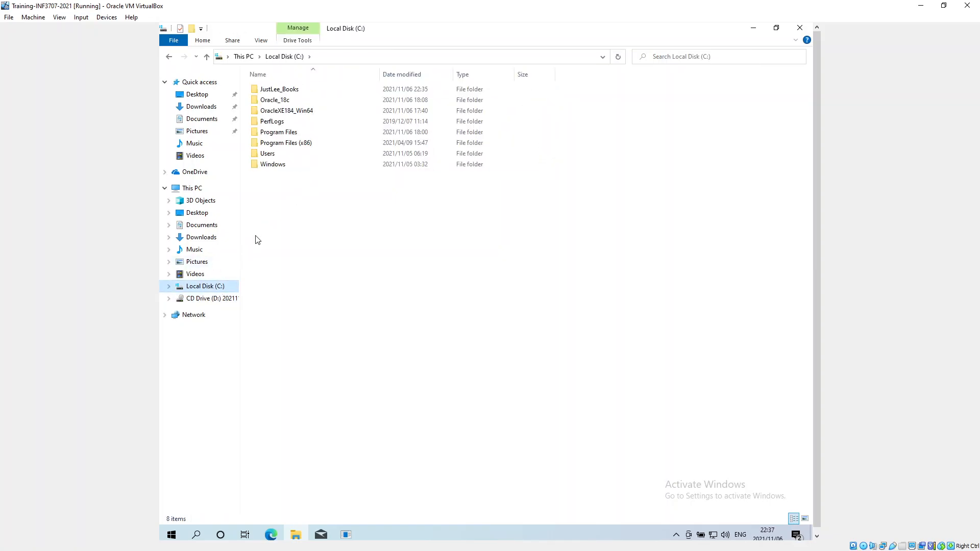
pyautogui.moveTo(278, 89)
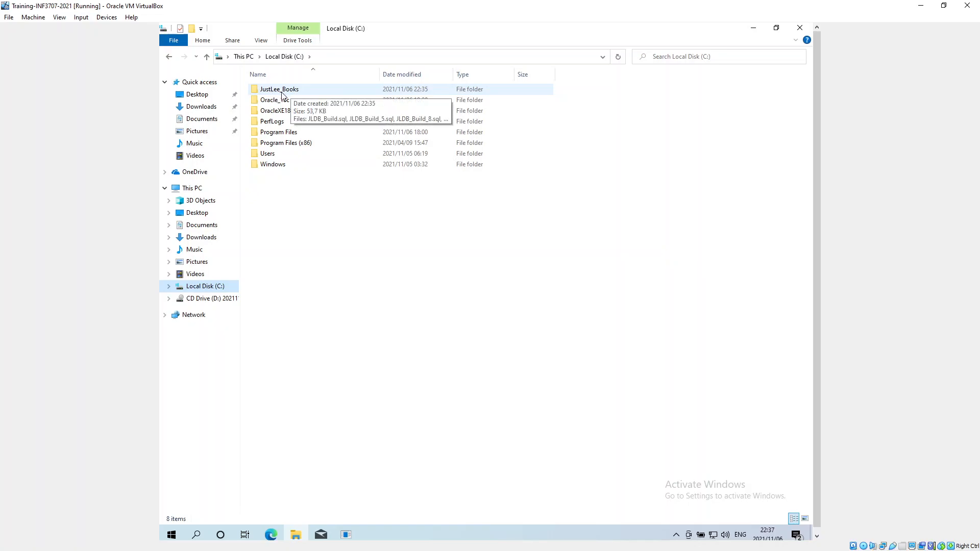
pyautogui.click(279, 88)
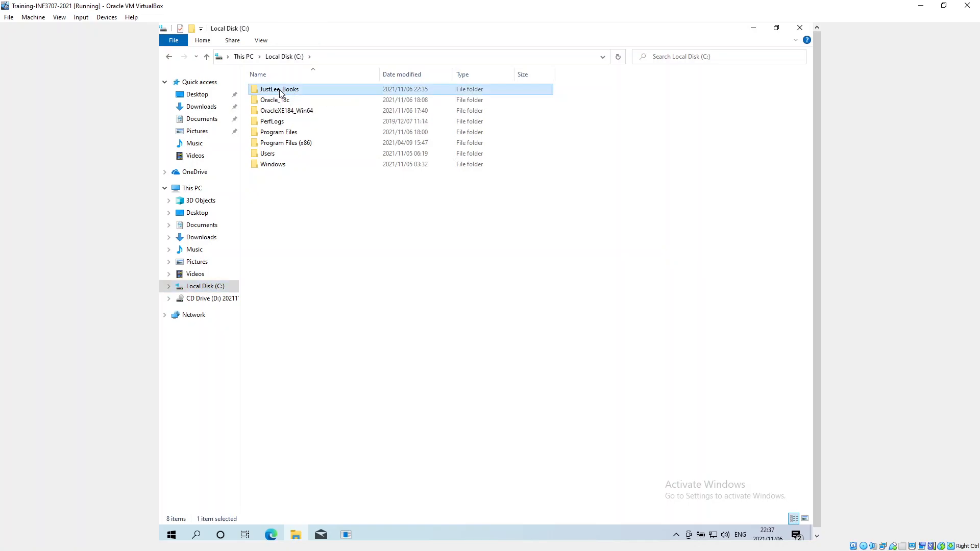
pyautogui.doubleClick(280, 89)
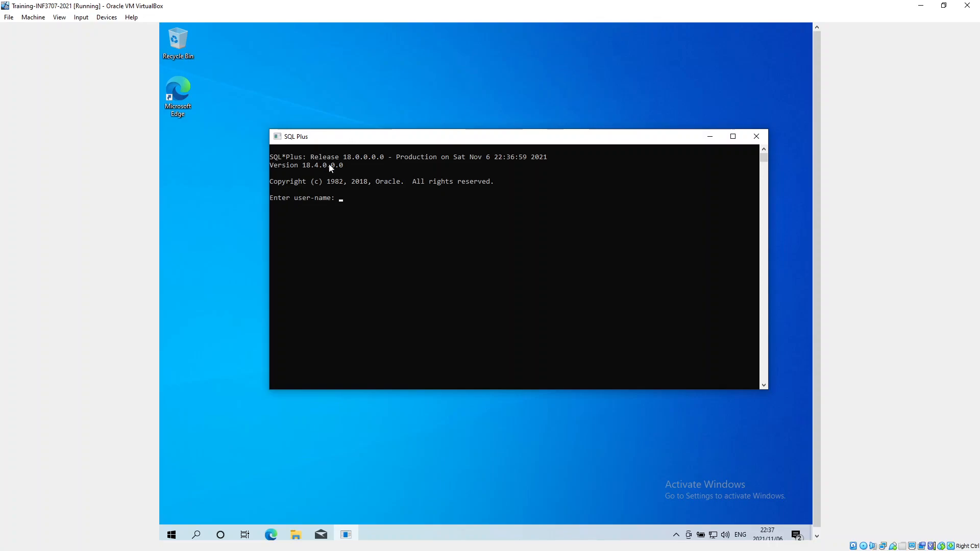
pyautogui.moveTo(376, 182)
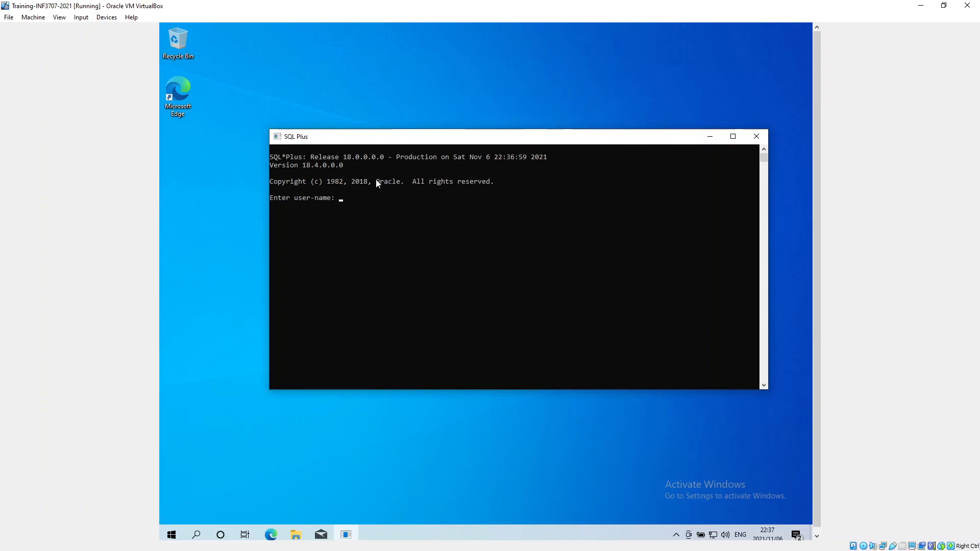
pyautogui.moveTo(354, 181)
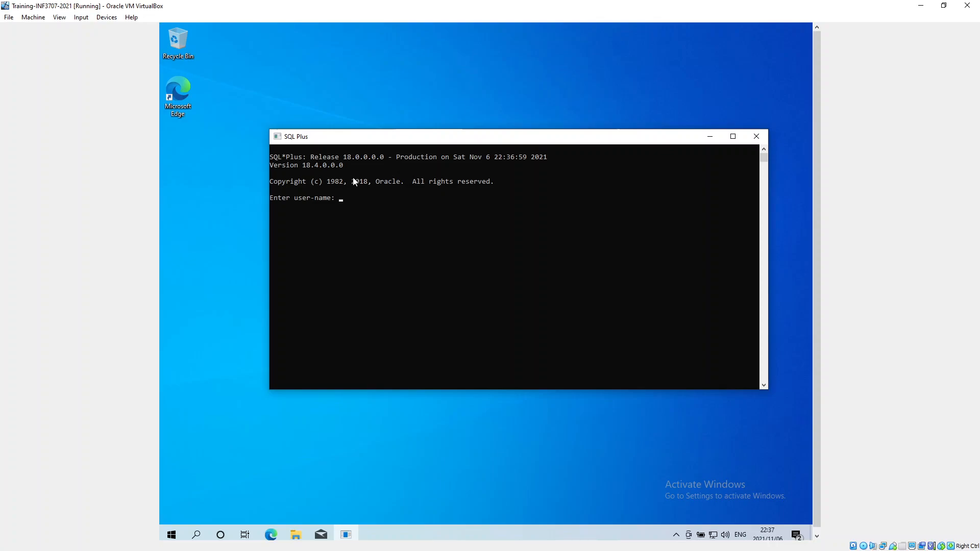
pyautogui.moveTo(372, 139)
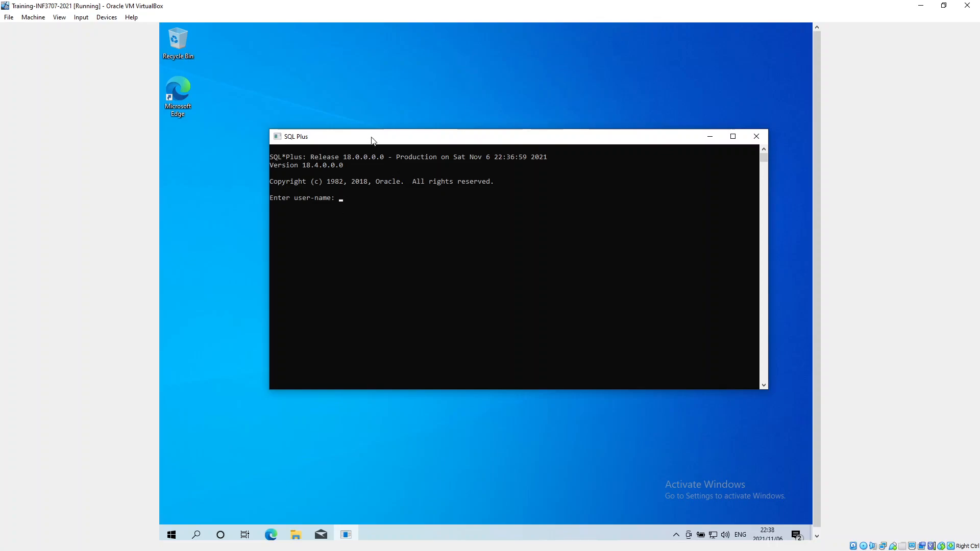
pyautogui.write('con')
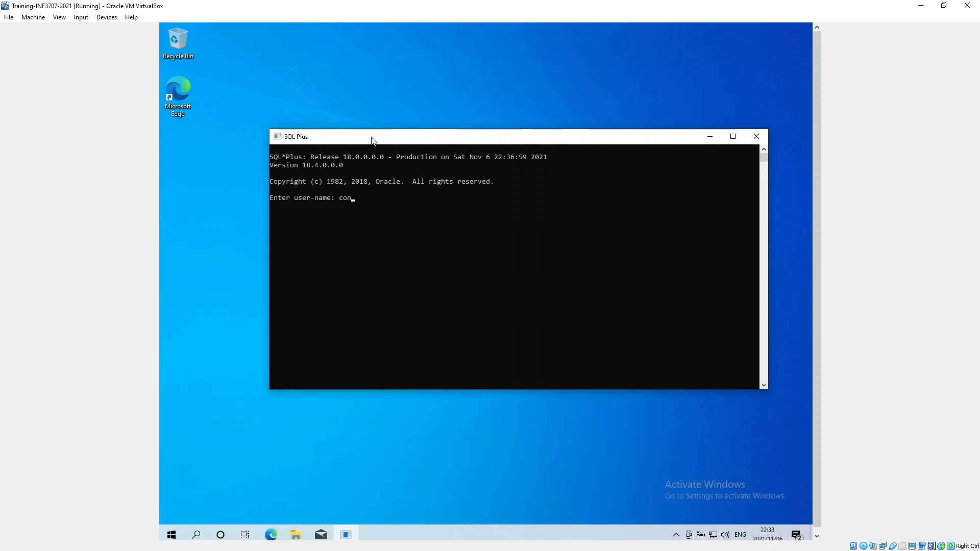
pyautogui.write('n hr')
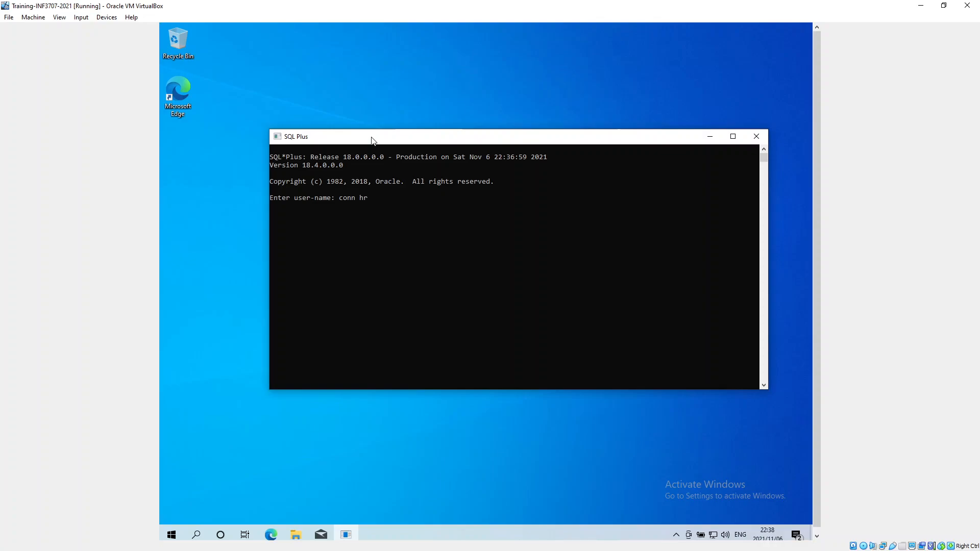
pyautogui.write('/')
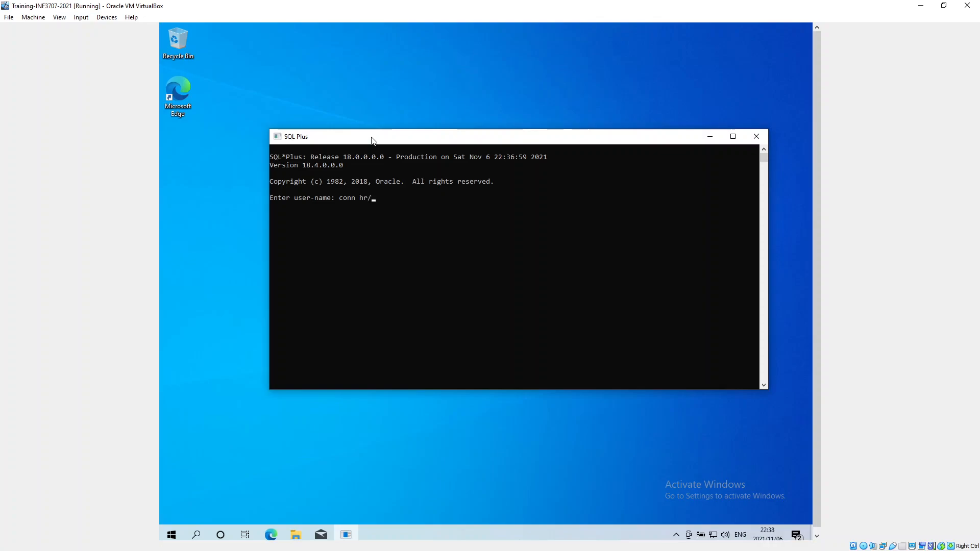
pyautogui.write('hr')
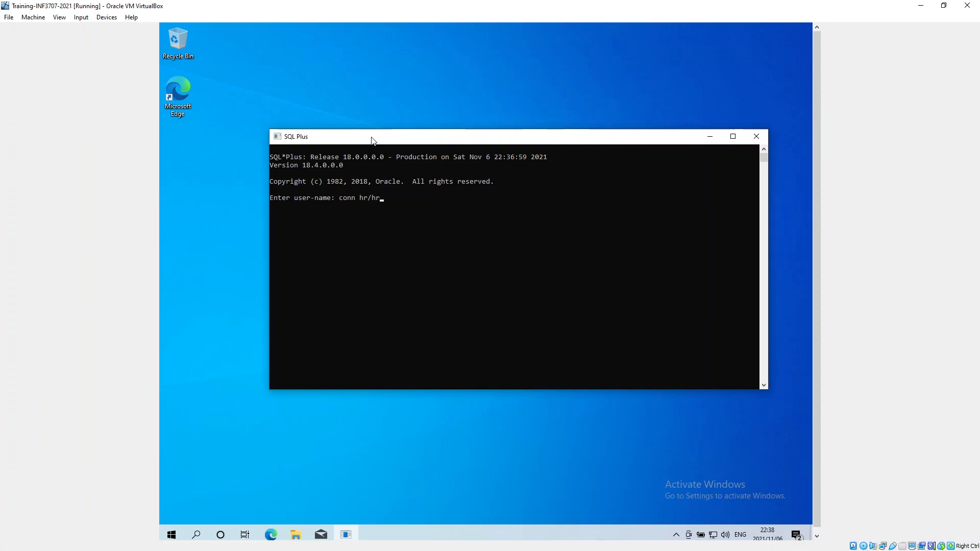
pyautogui.write('@loca')
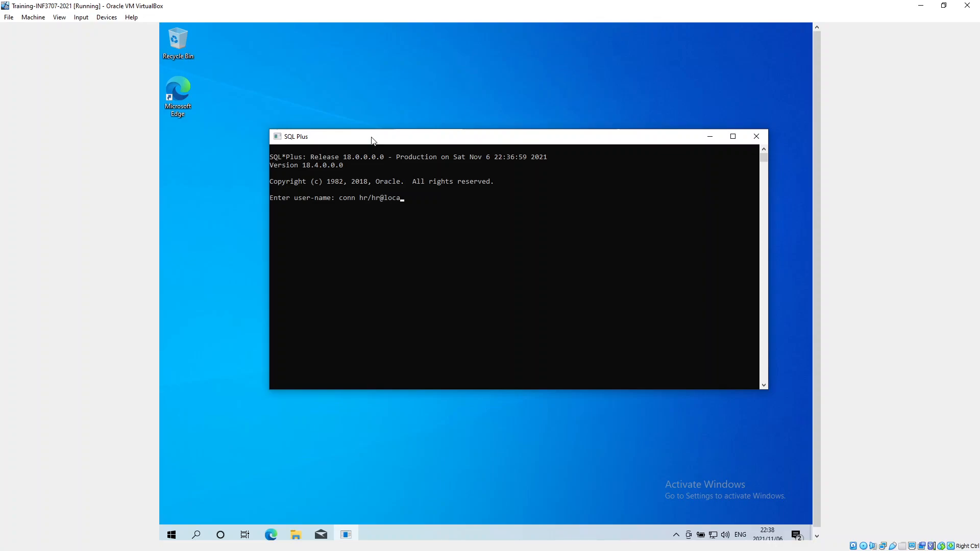
pyautogui.write('ho')
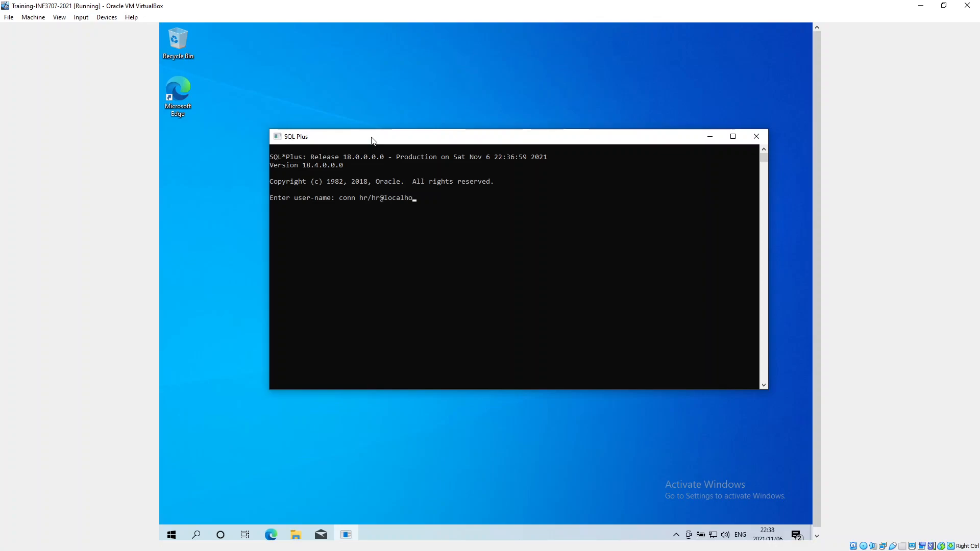
pyautogui.write('st:')
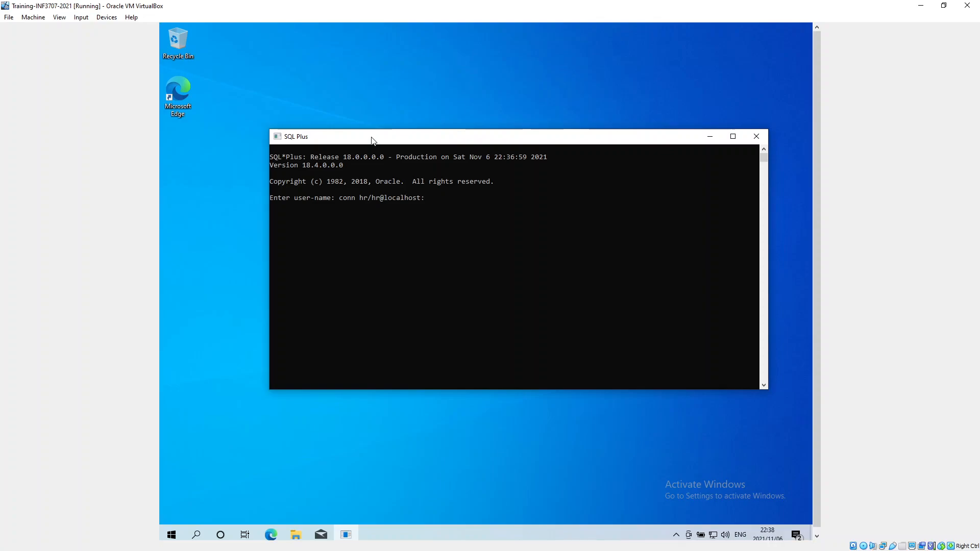
pyautogui.write('152')
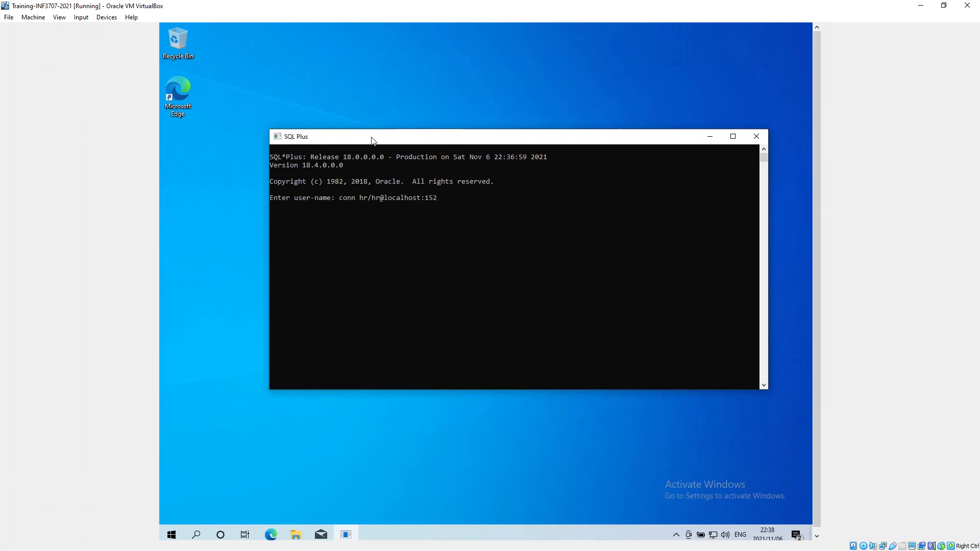
pyautogui.write('1/')
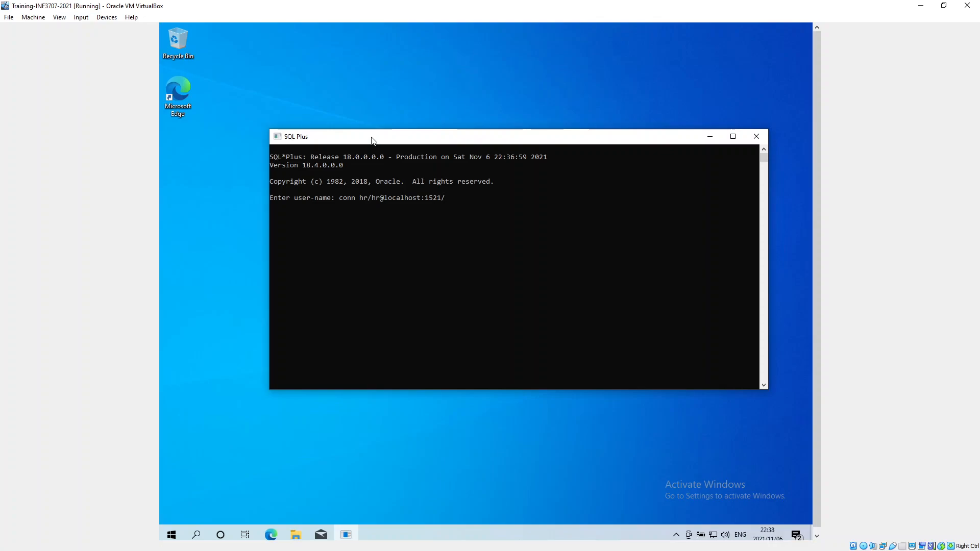
pyautogui.write('XEP')
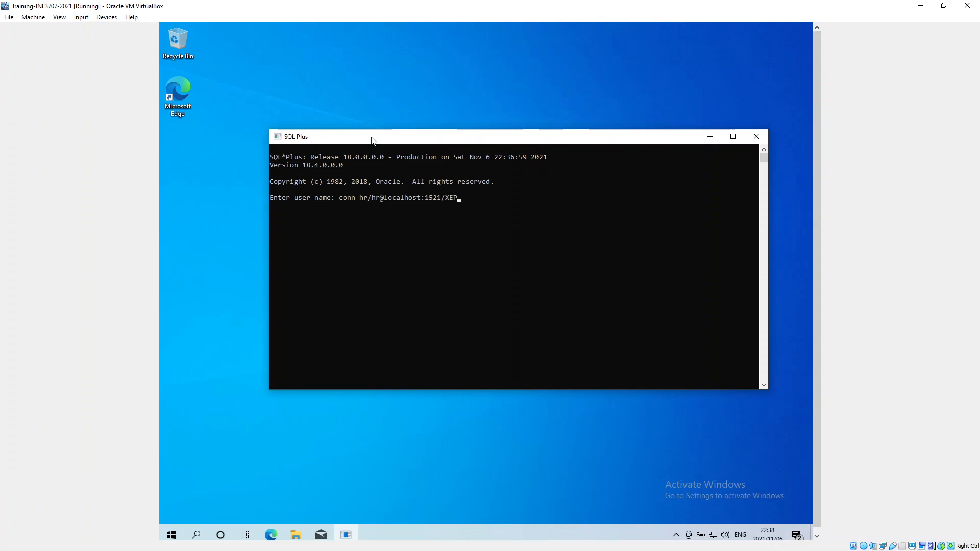
pyautogui.write('DB1')
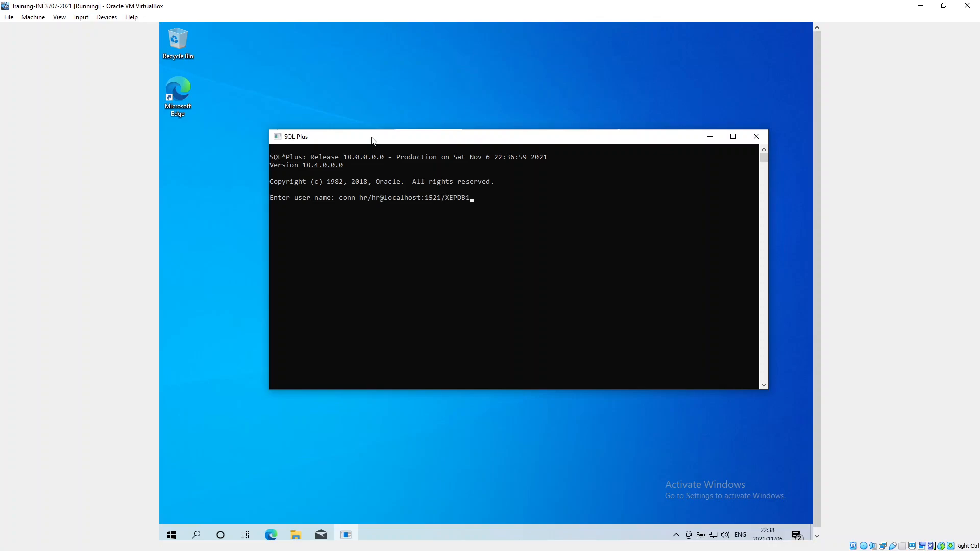
pyautogui.press('Return')
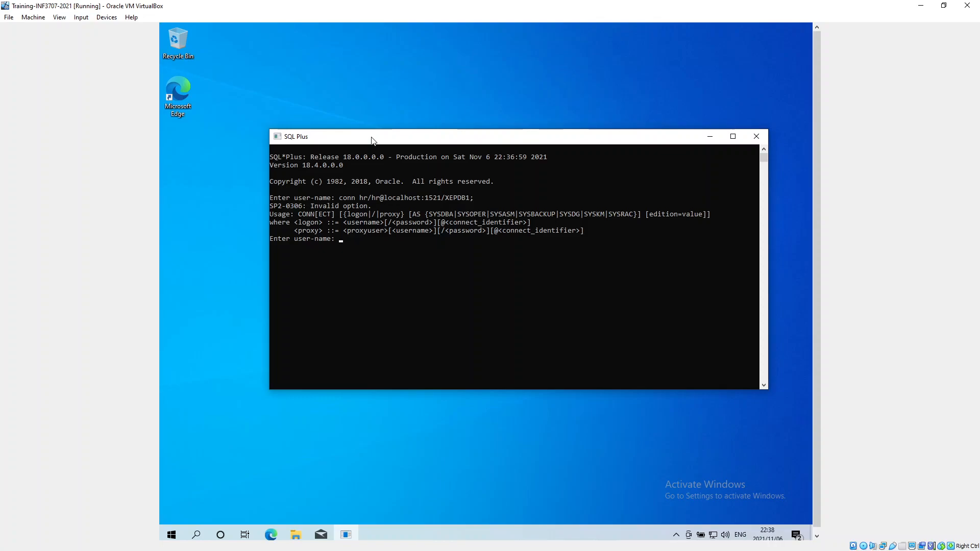
pyautogui.moveTo(196, 100)
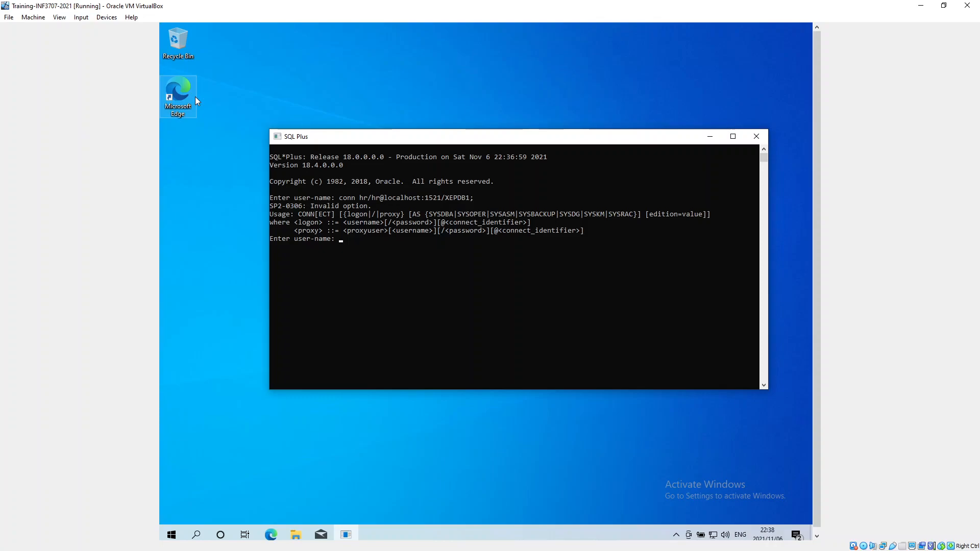
pyautogui.moveTo(406, 138)
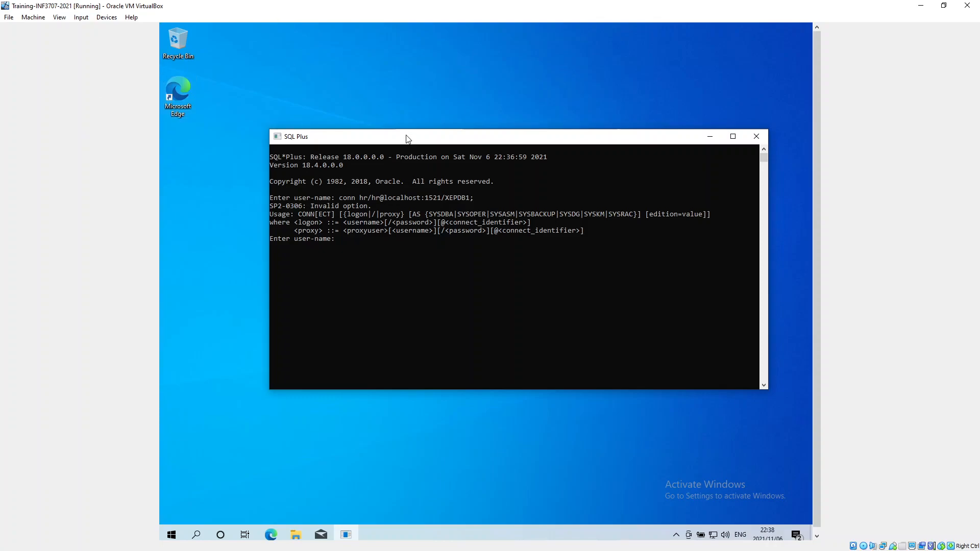
# Try the hr password, then log in as 'sys as sysdba' with its password
pyautogui.write('hr')
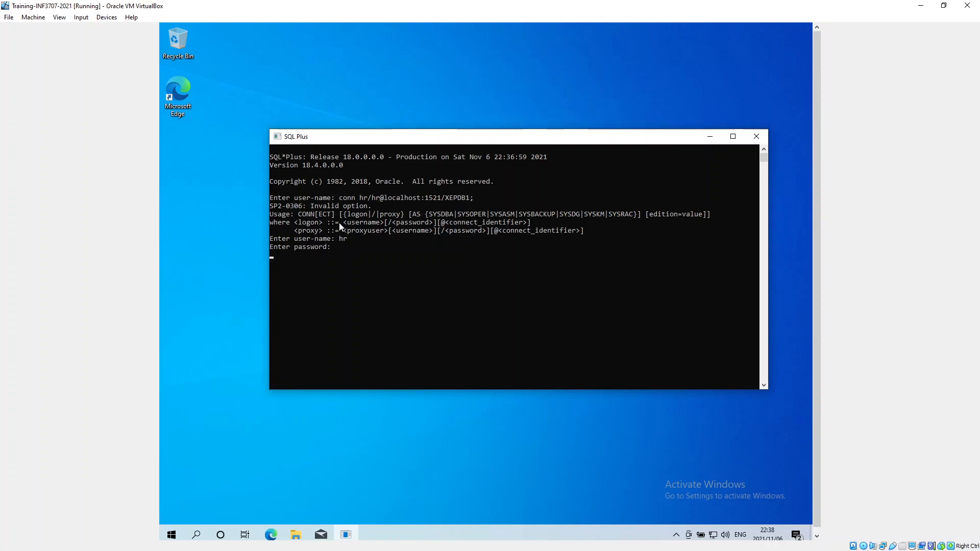
pyautogui.press('Return')
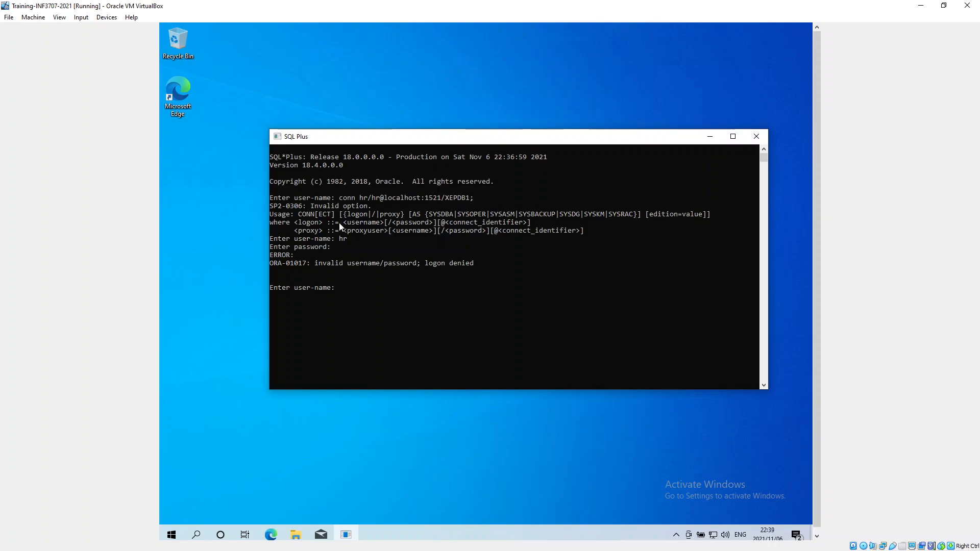
pyautogui.write('sys')
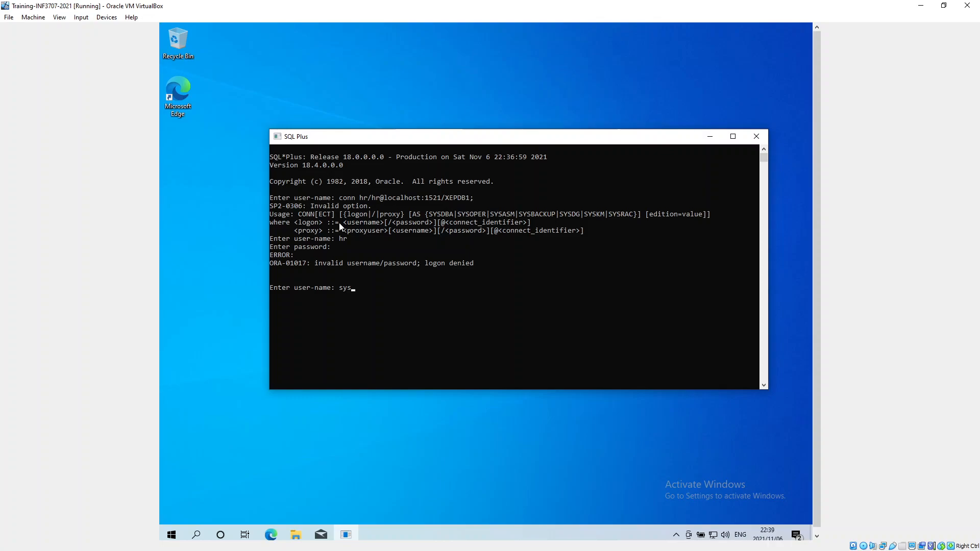
pyautogui.write('as sys')
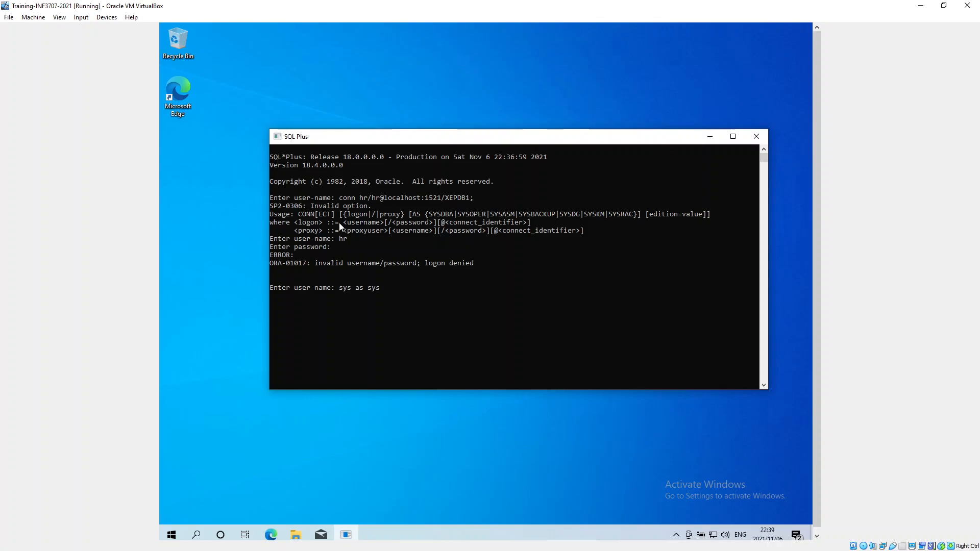
pyautogui.write('dba')
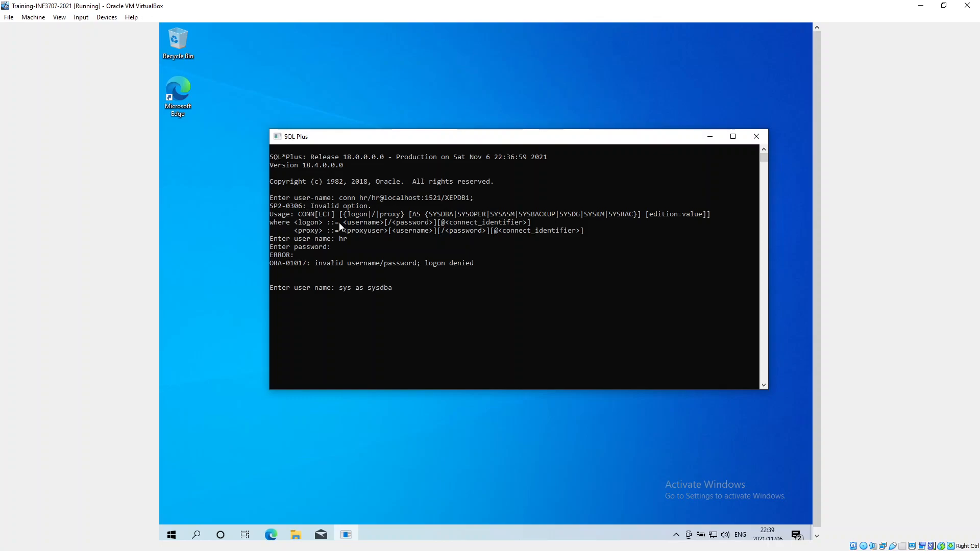
pyautogui.press('Return')
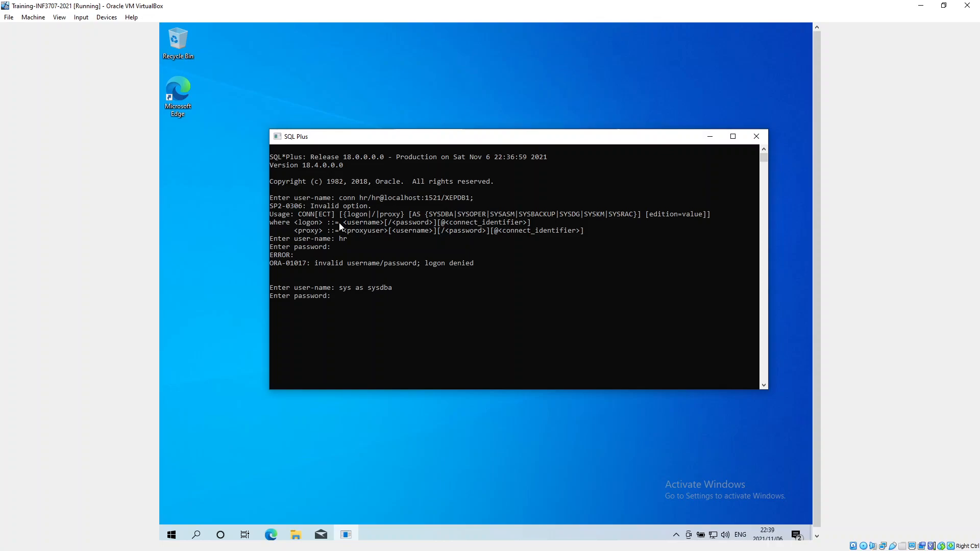
pyautogui.press('Return')
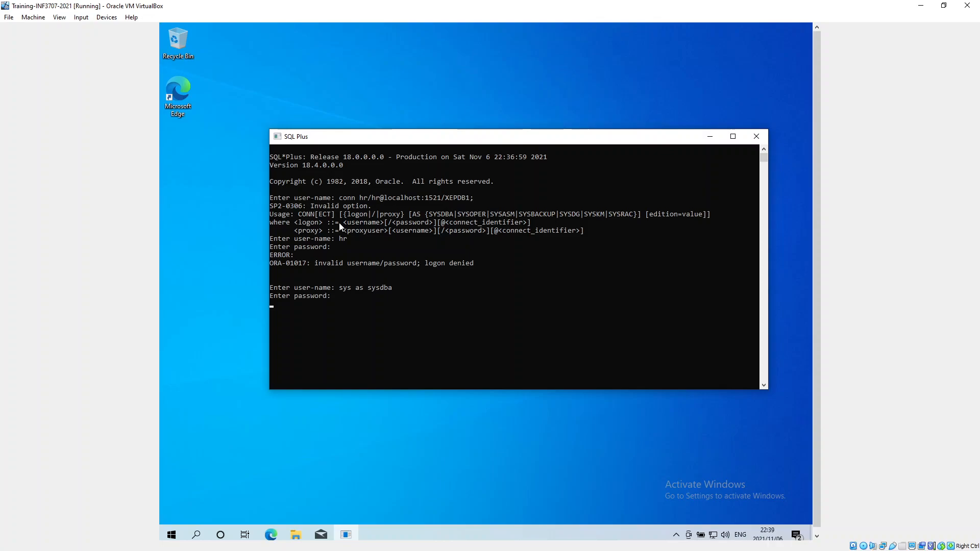
pyautogui.press('Return')
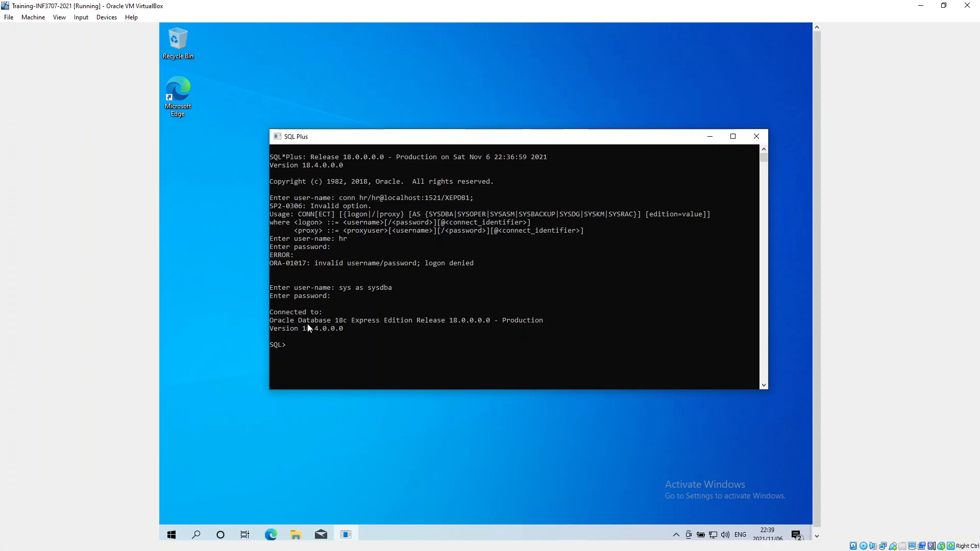
pyautogui.moveTo(373, 307)
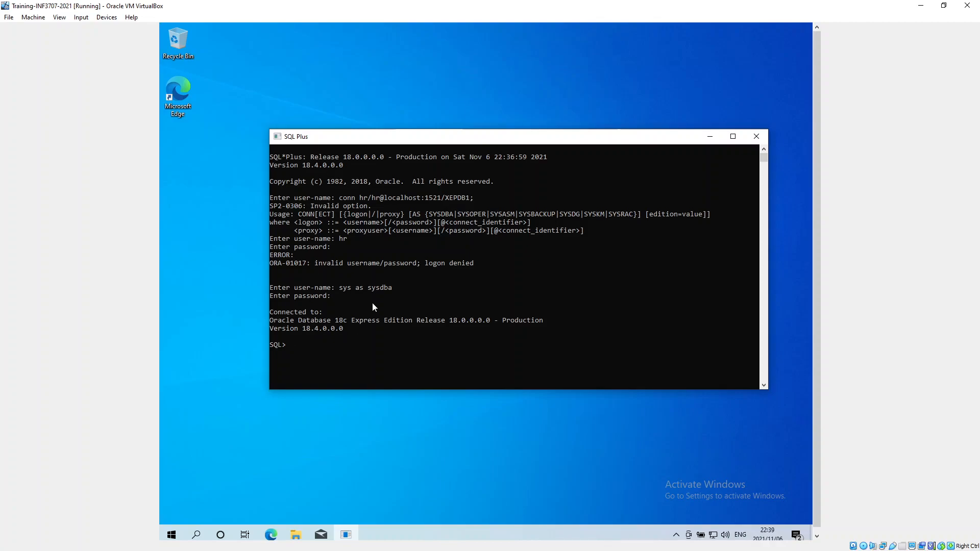
pyautogui.moveTo(366, 300)
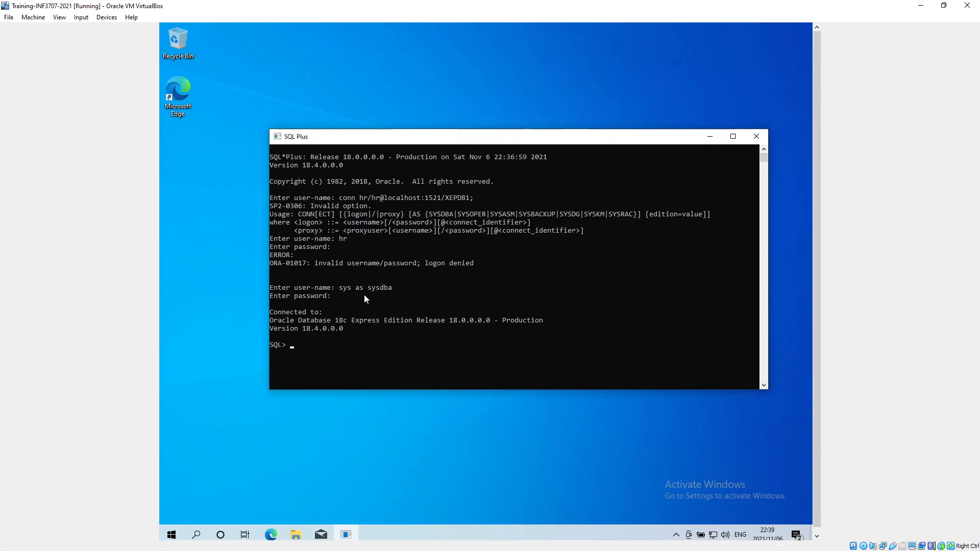
pyautogui.moveTo(173, 262)
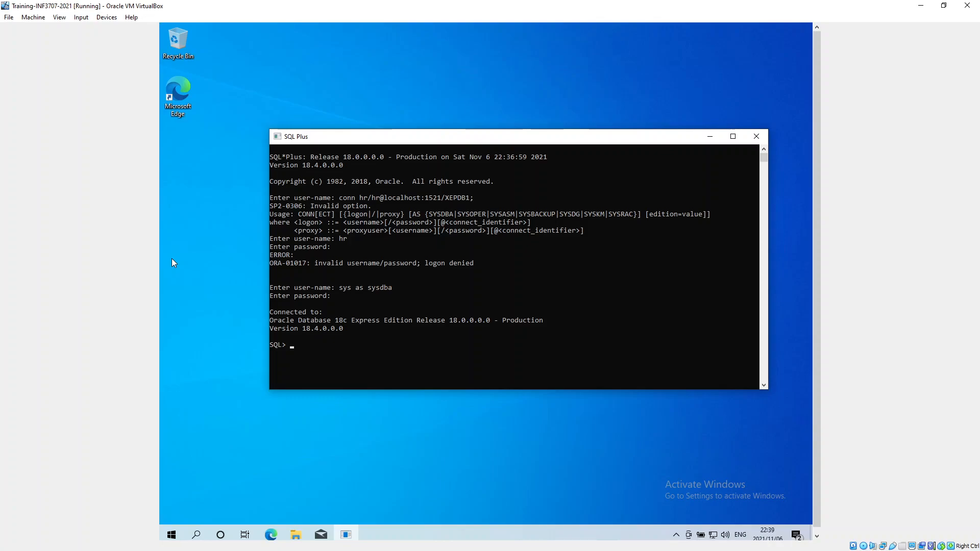
pyautogui.moveTo(346, 259)
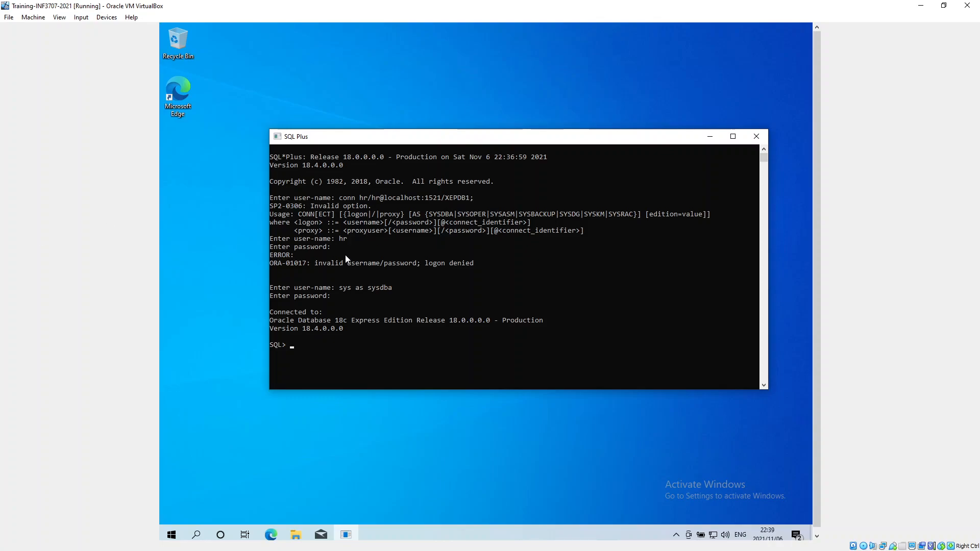
pyautogui.moveTo(498, 265)
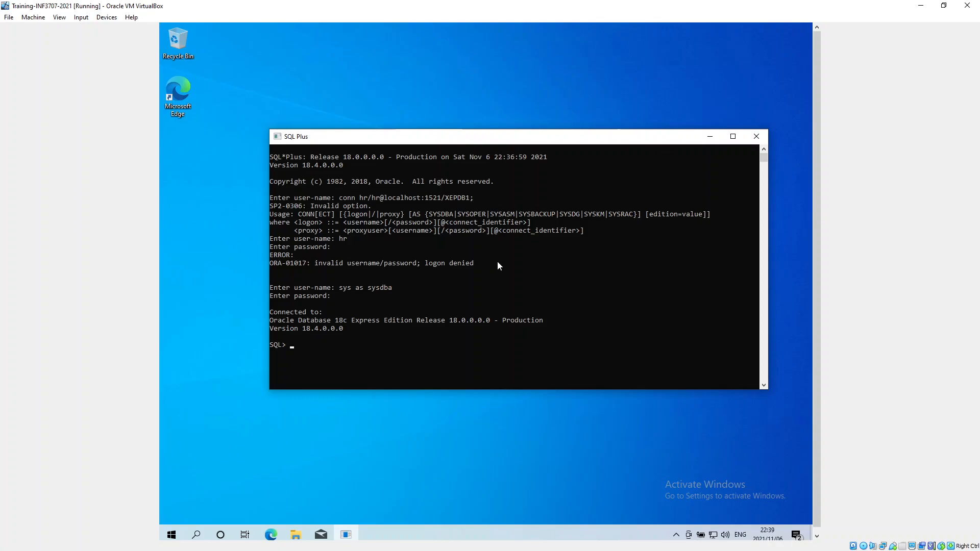
pyautogui.moveTo(412, 284)
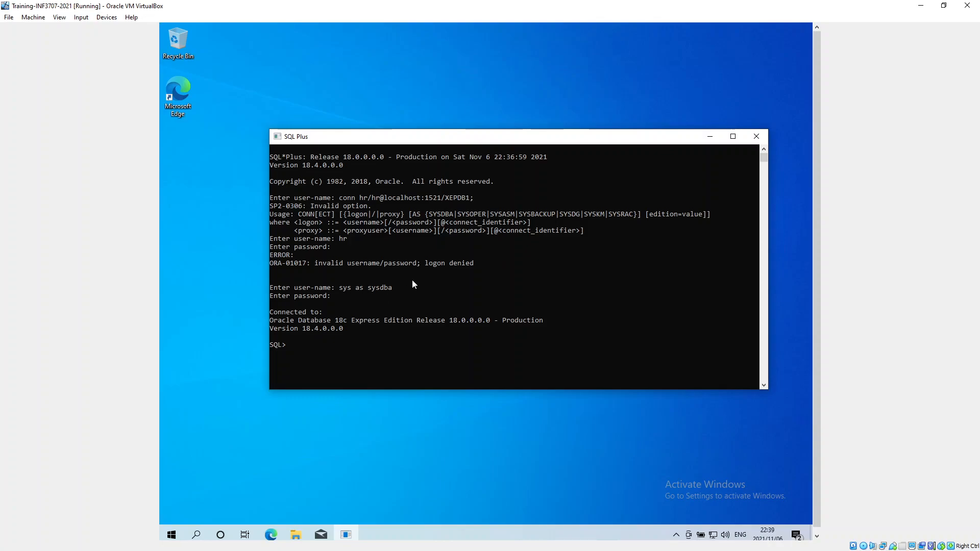
pyautogui.moveTo(189, 262)
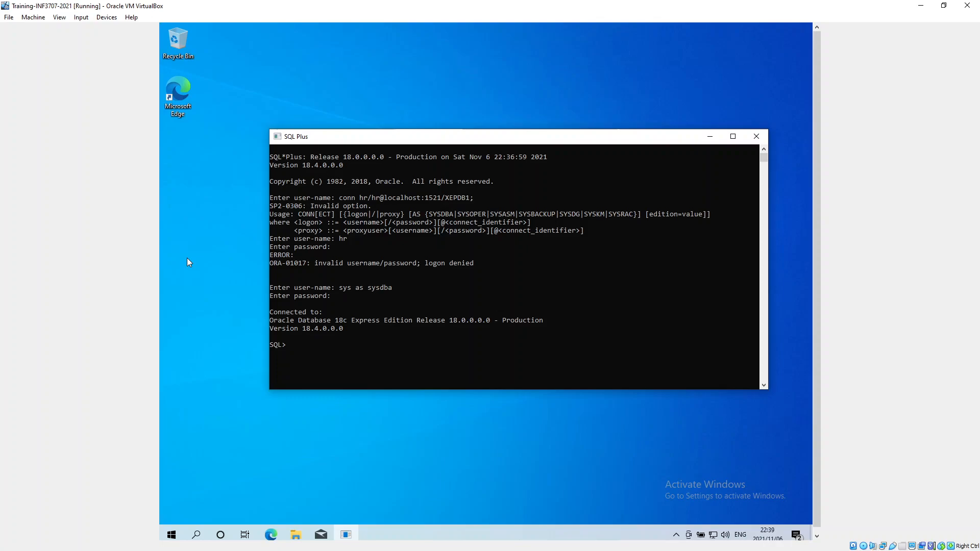
pyautogui.moveTo(191, 310)
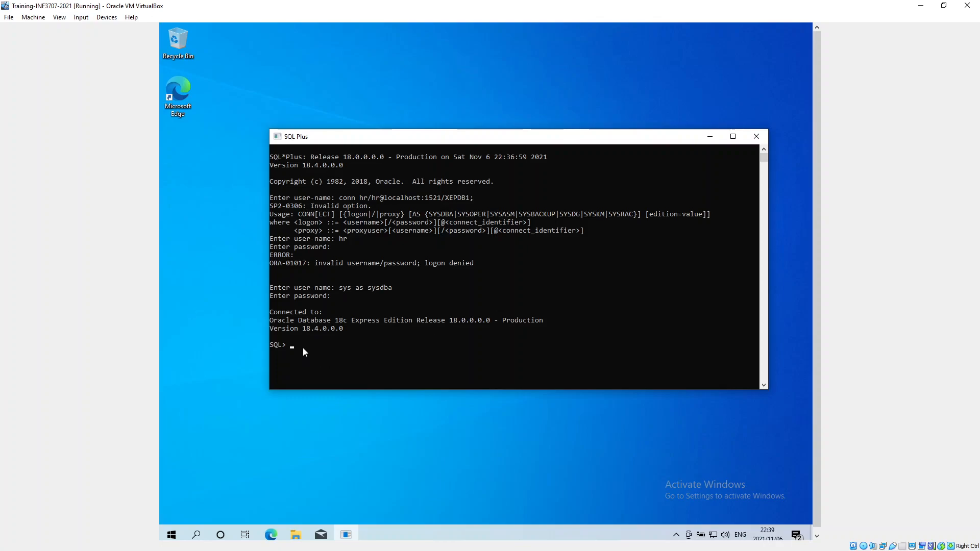
pyautogui.write('connect')
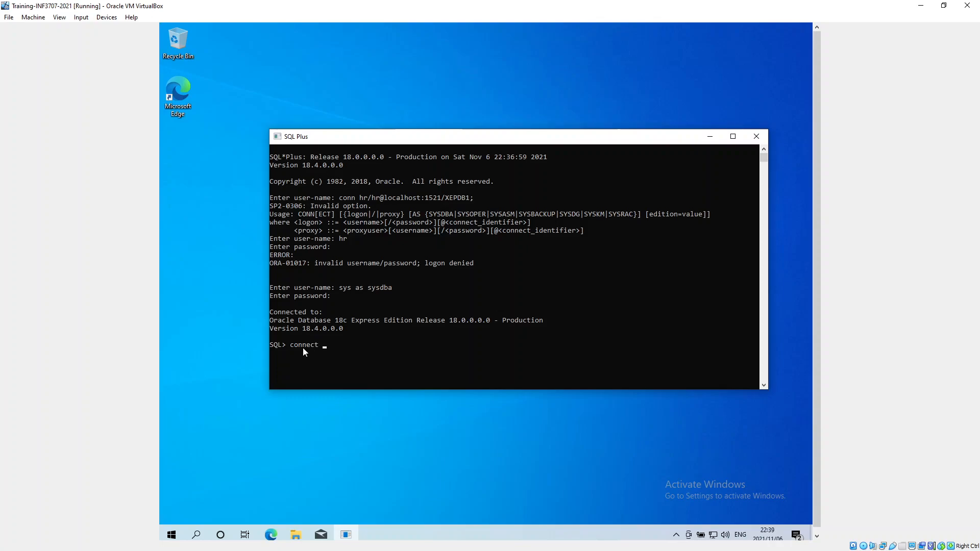
pyautogui.write('hr')
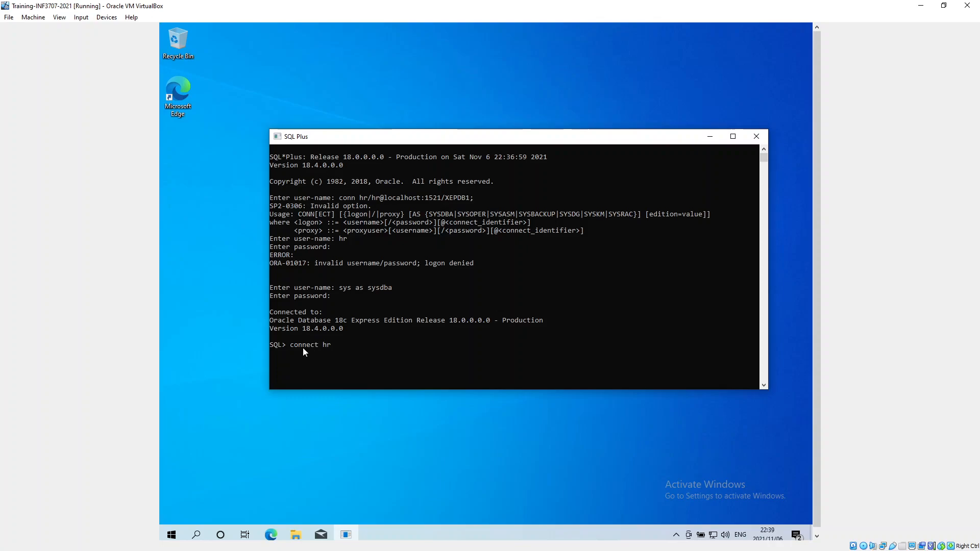
pyautogui.write('/hr')
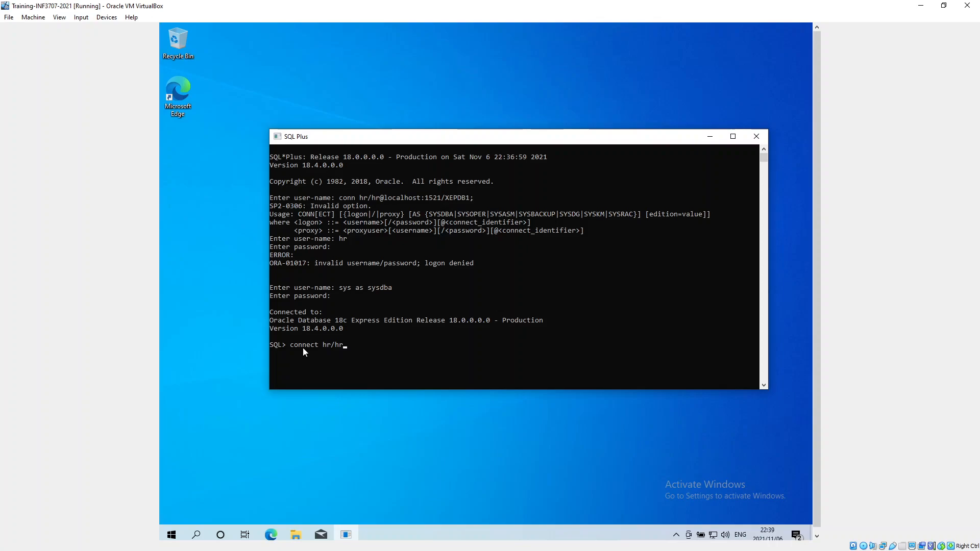
pyautogui.write('@localhost:1')
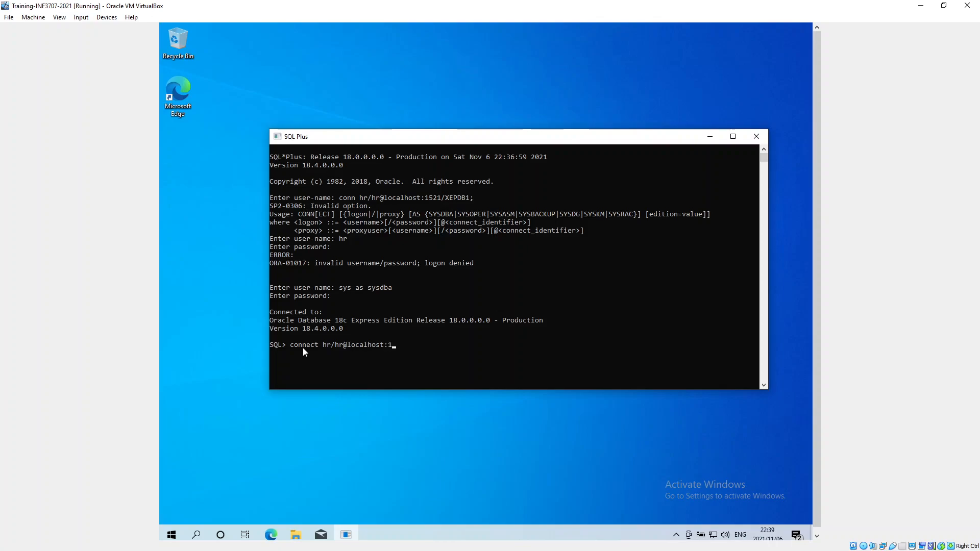
pyautogui.write('521/')
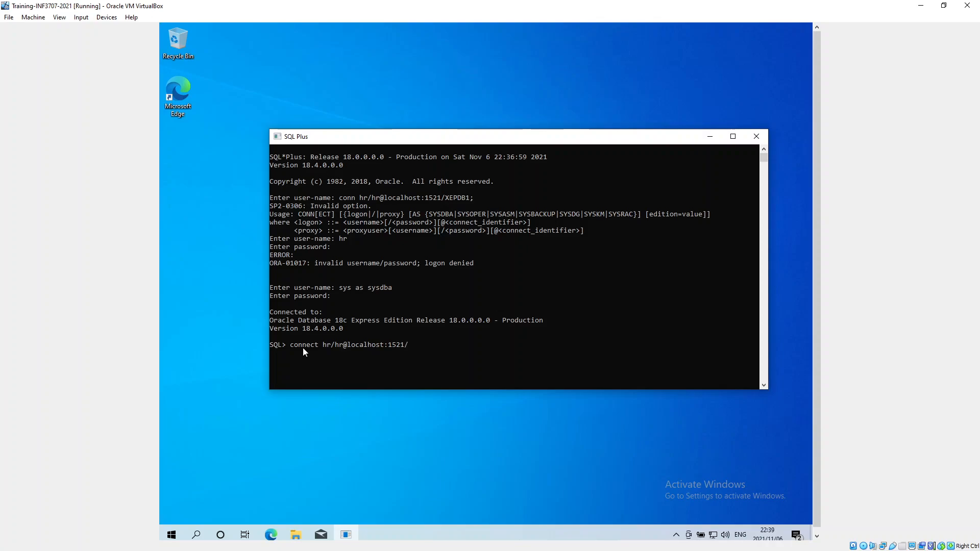
pyautogui.write('XEPDB1;')
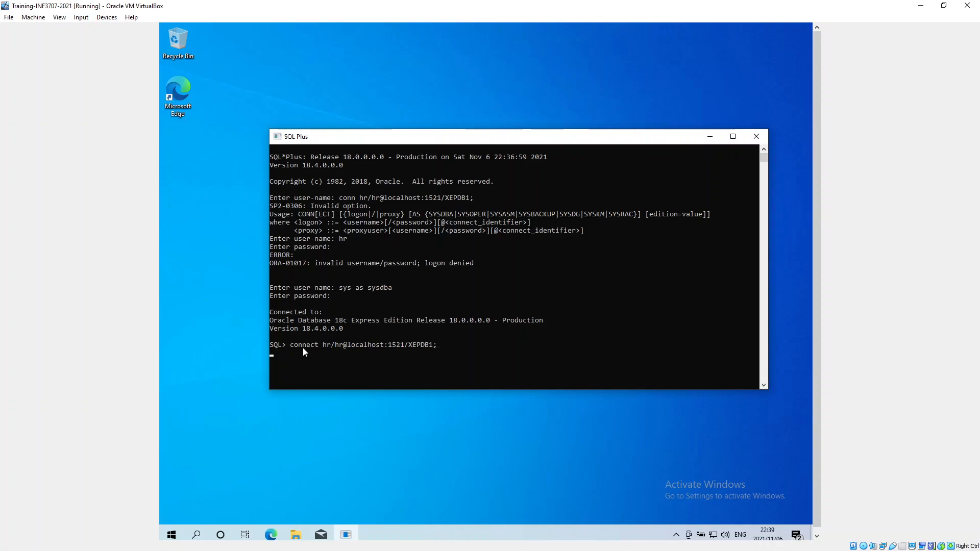
pyautogui.press('Return')
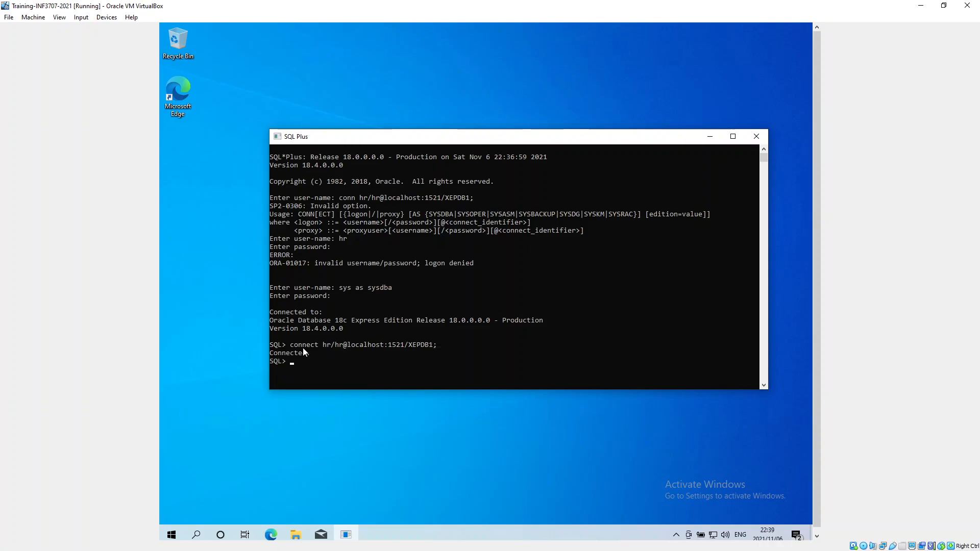
pyautogui.moveTo(183, 336)
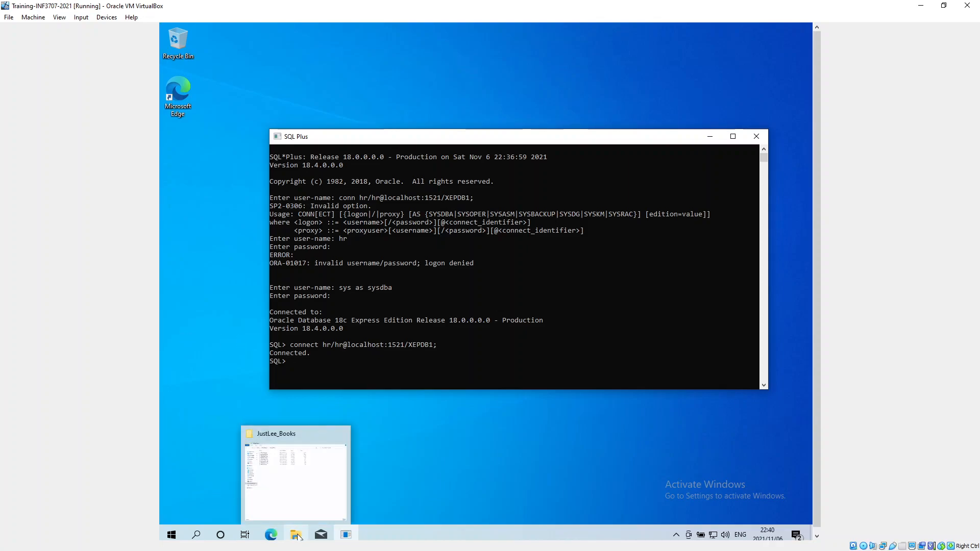
# View the JustLee_Books folder path in Explorer's address bar, then return to SQL Plus
pyautogui.click(296, 475)
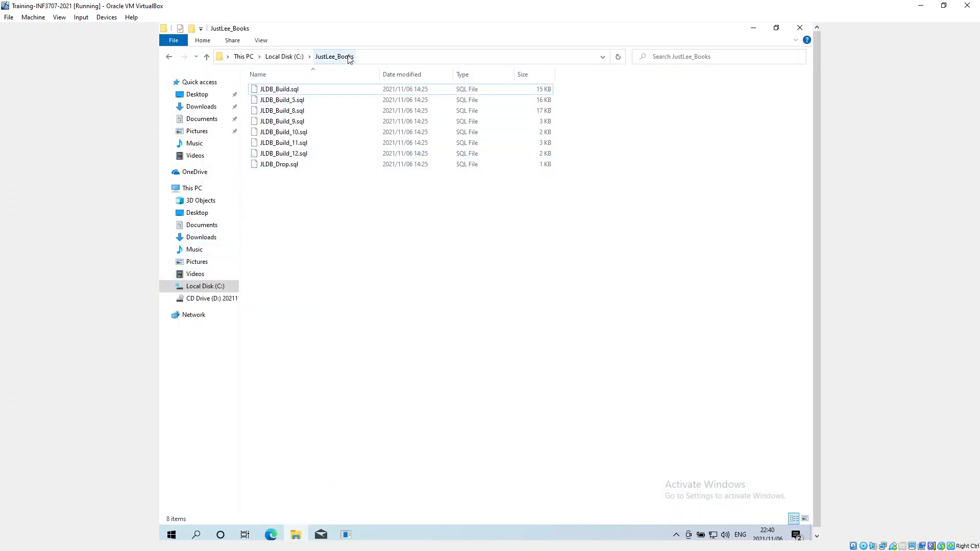
pyautogui.click(334, 57)
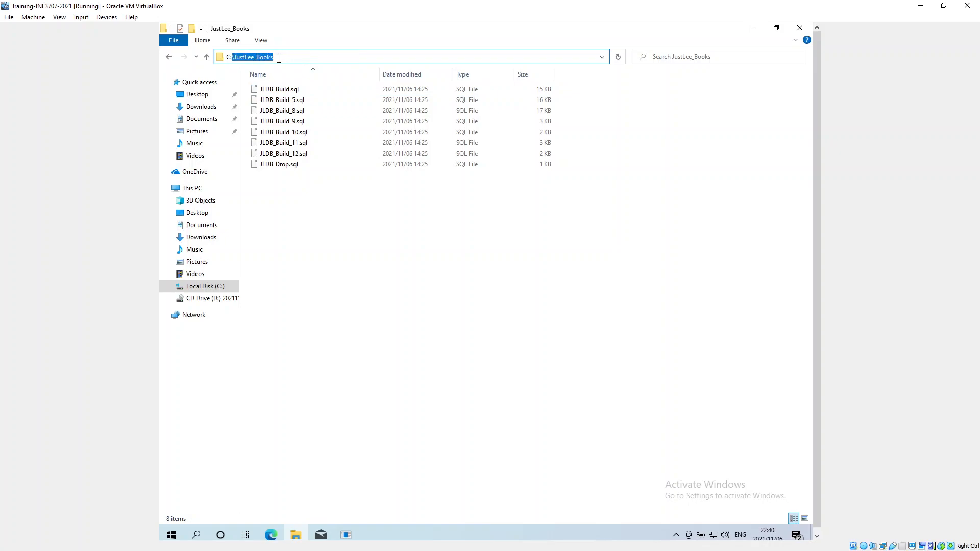
pyautogui.moveTo(364, 521)
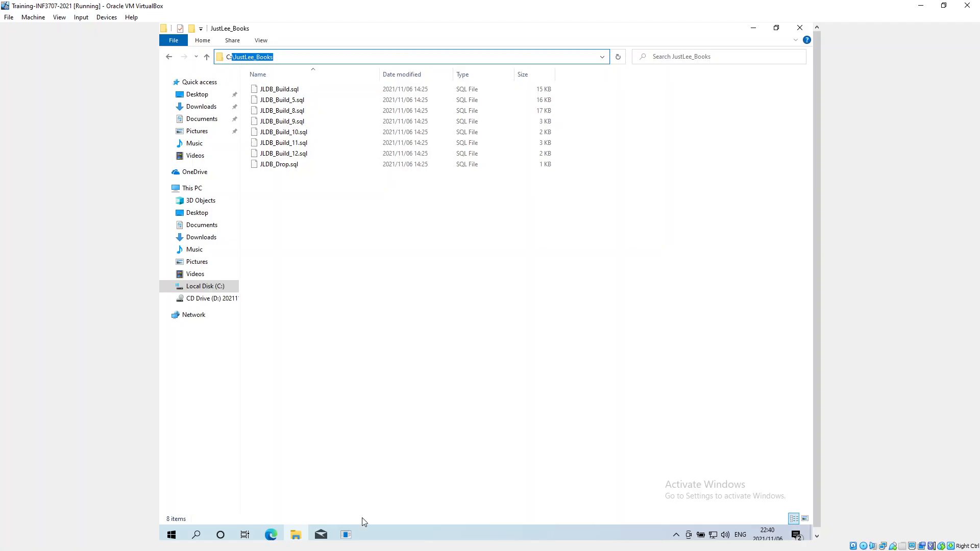
pyautogui.click(346, 534)
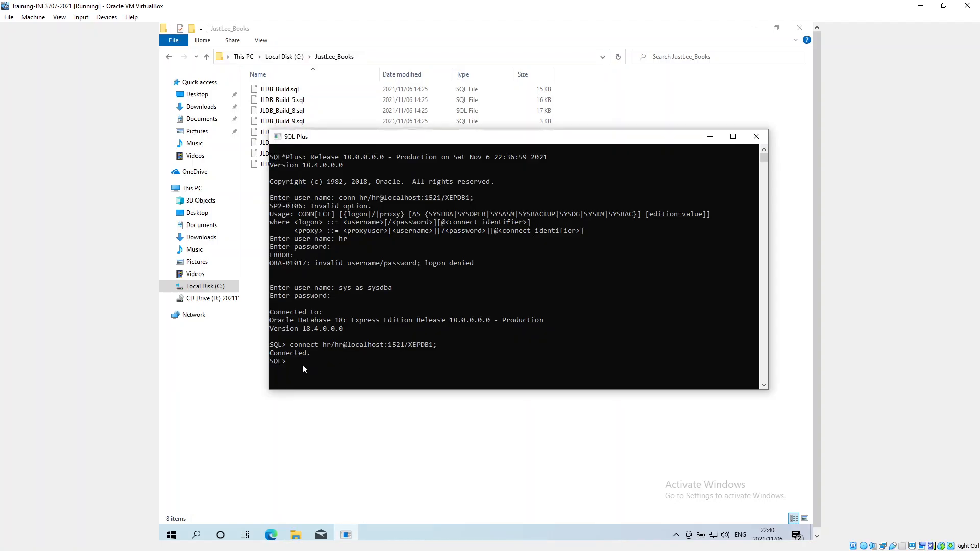
# Partly type the script command @\JustLee_Books\JL at the SQL> prompt
pyautogui.write('@\\JustLee_Books')
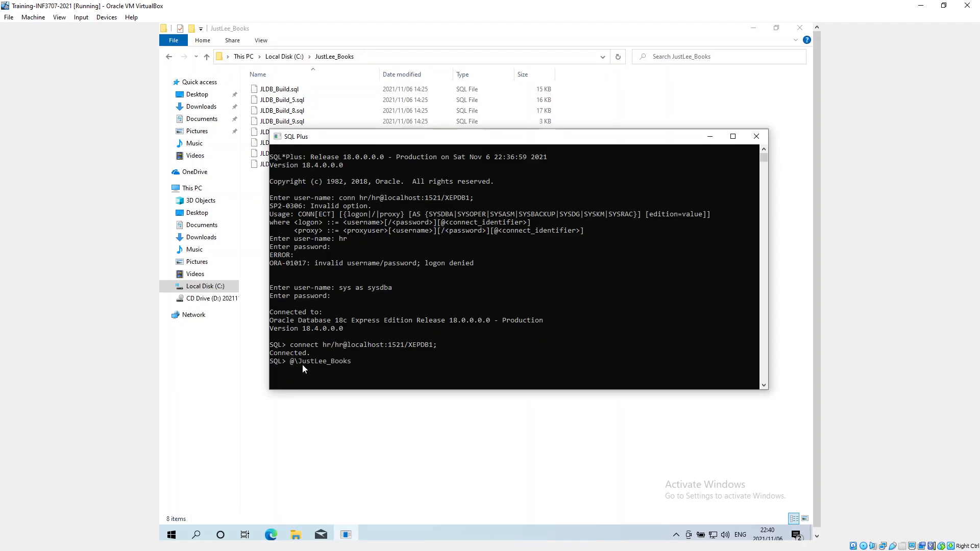
pyautogui.write('\\')
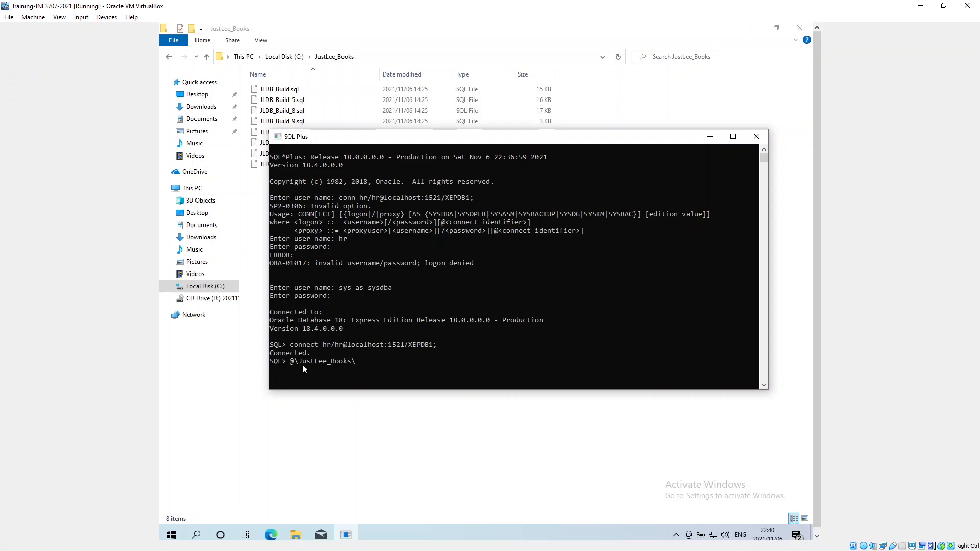
pyautogui.write('J')
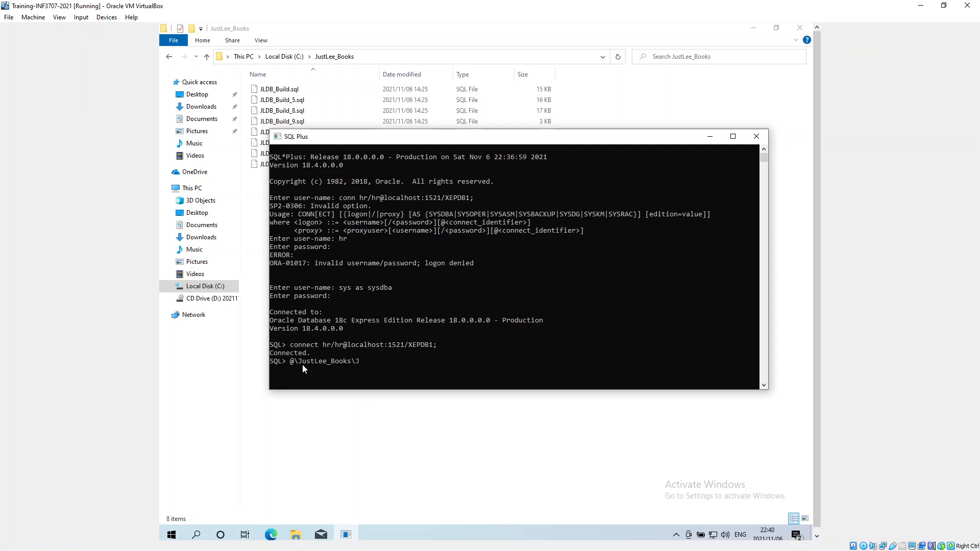
pyautogui.write('L')
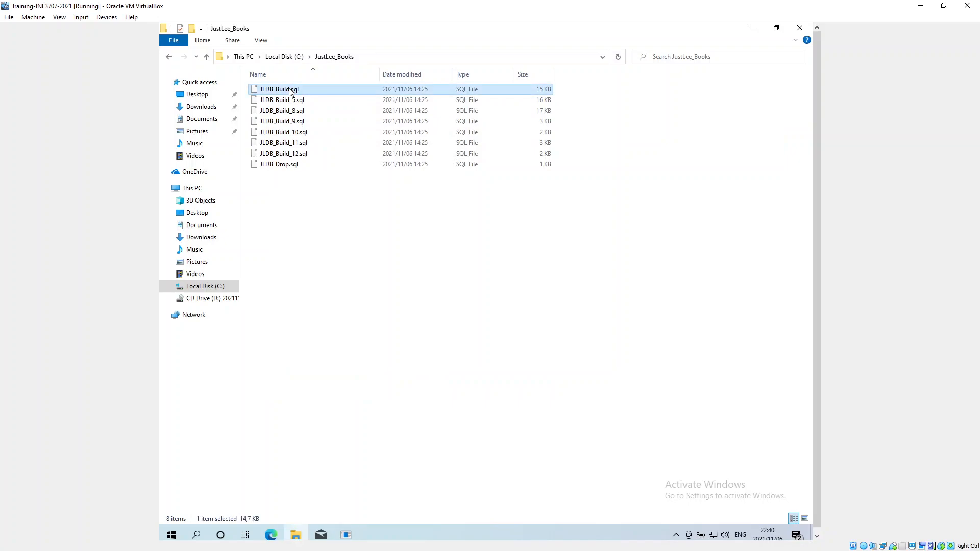
# Copy the name JLDB_Build.sql from the file's Properties dialog
pyautogui.rightClick(278, 89)
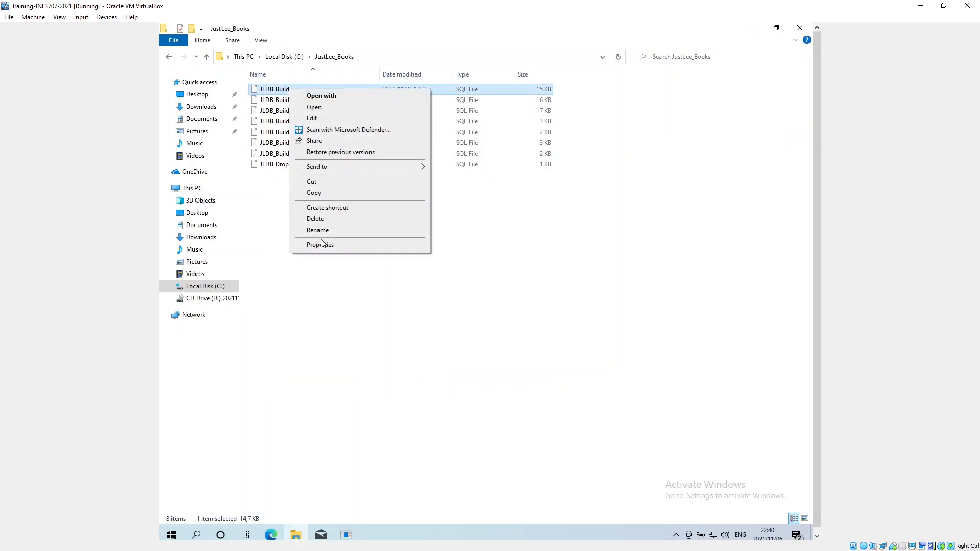
pyautogui.moveTo(320, 244)
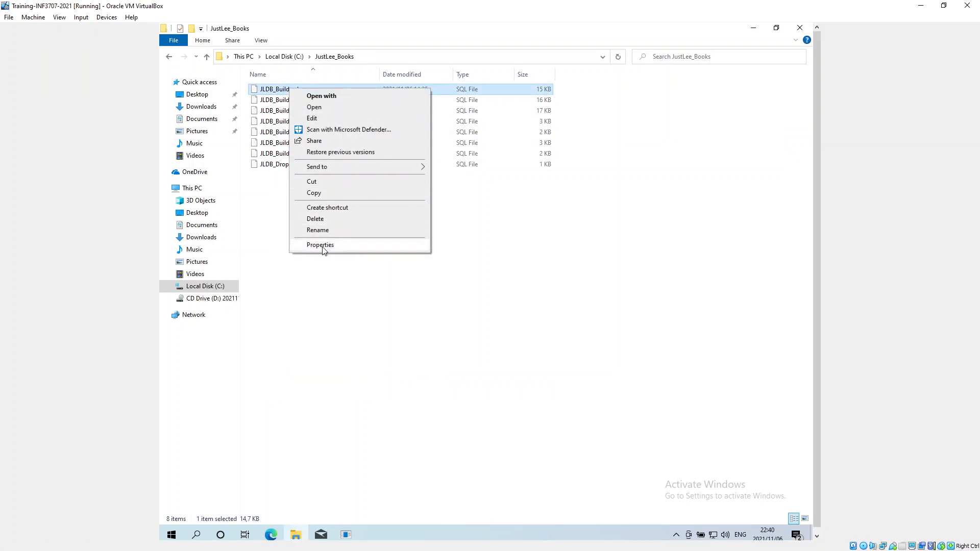
pyautogui.click(320, 244)
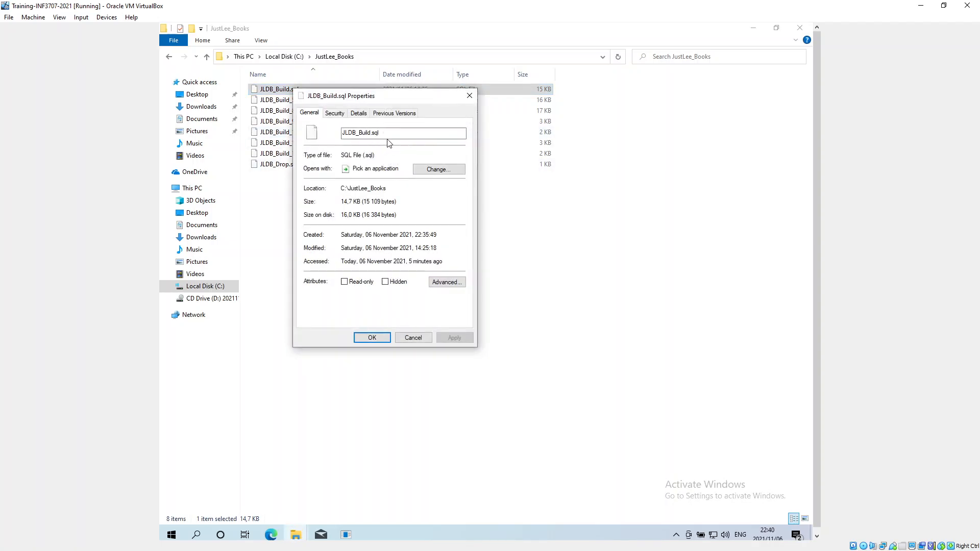
pyautogui.rightClick(388, 133)
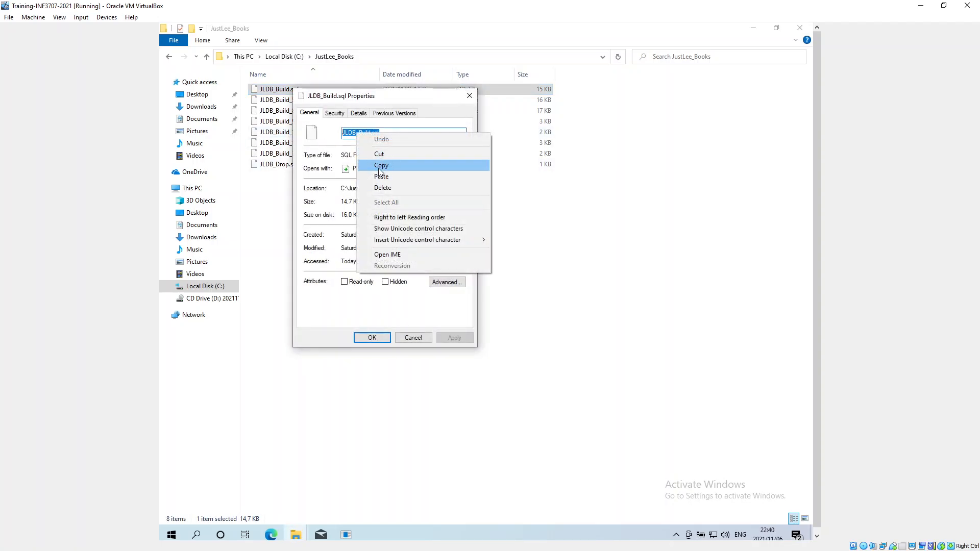
pyautogui.click(412, 337)
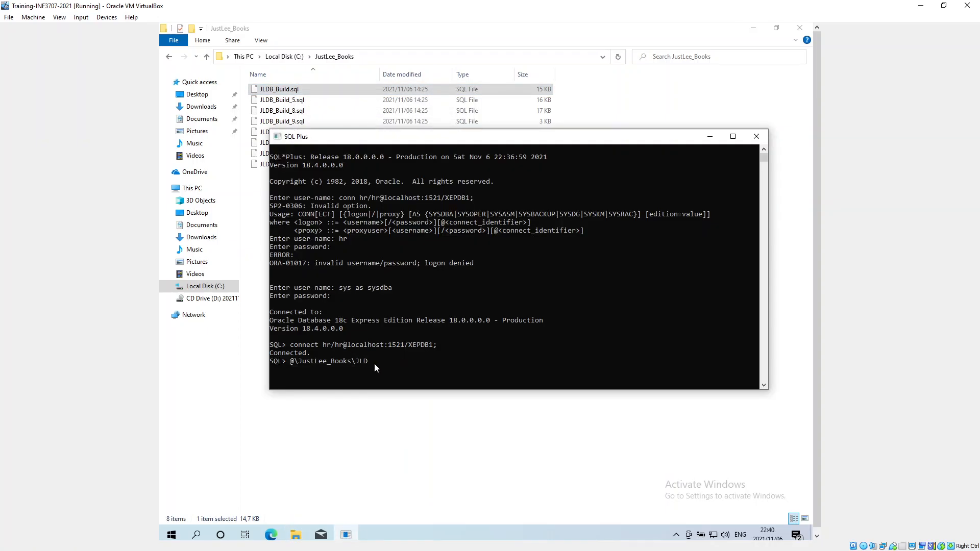
# Run @\JustLee_Books\JLDB_Build.sql to create, populate and commit the JustLee tables
pyautogui.press('Backspace')
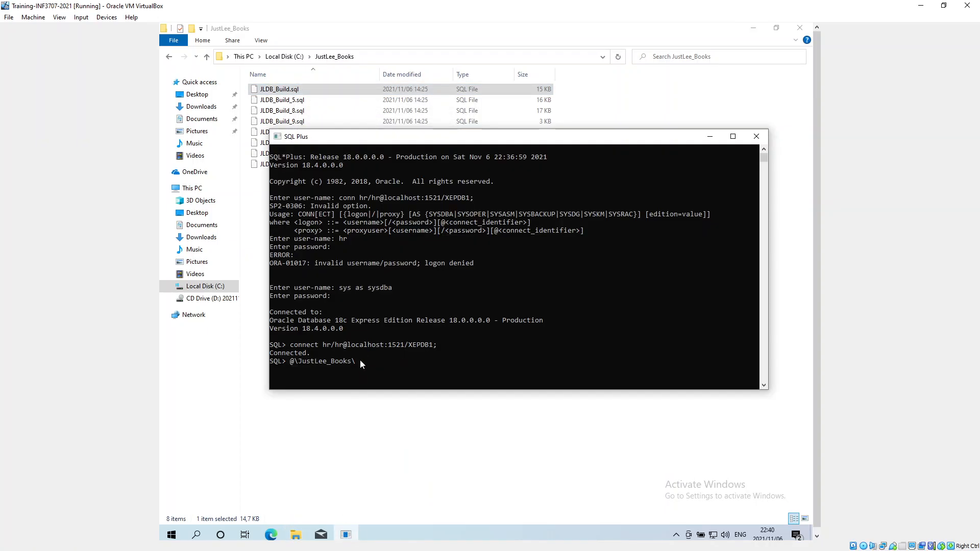
pyautogui.write('JLDB_Build.sql')
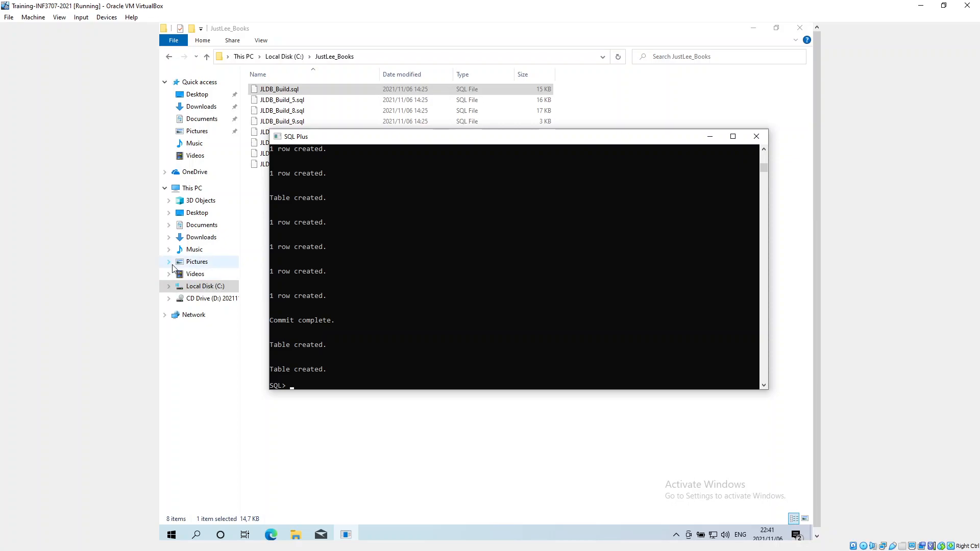
pyautogui.moveTo(366, 148)
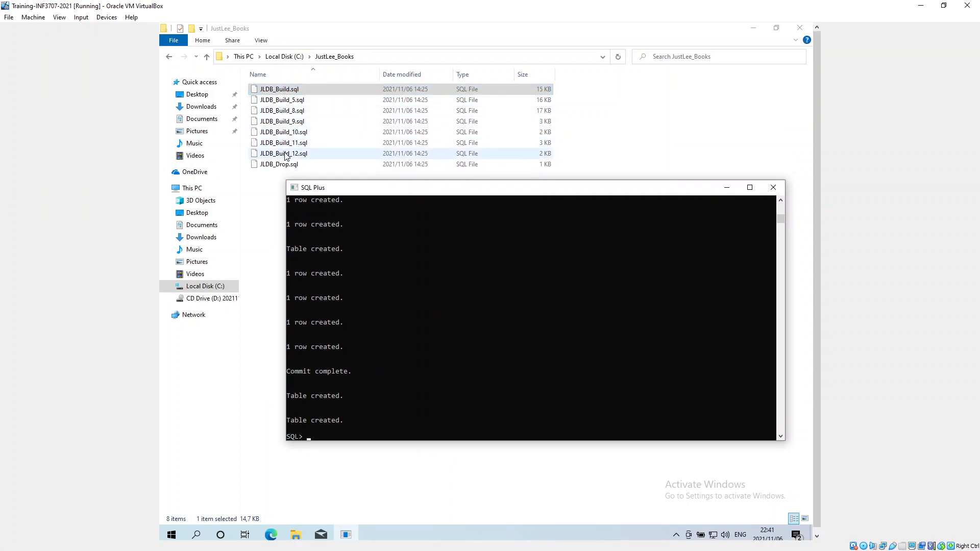
pyautogui.click(279, 164)
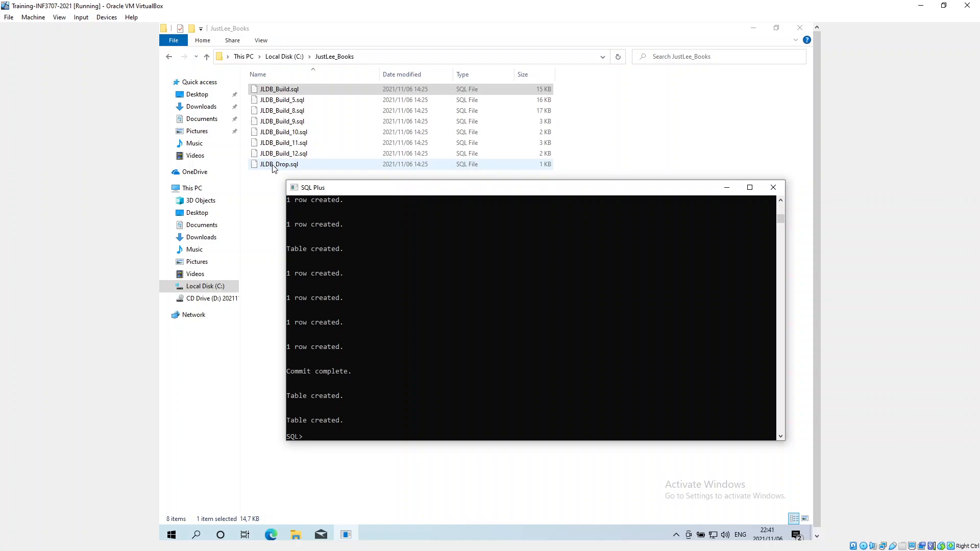
# Expand the Oracle - OraDB18Home1 Start menu group to view its tools, then close the menu
pyautogui.click(283, 154)
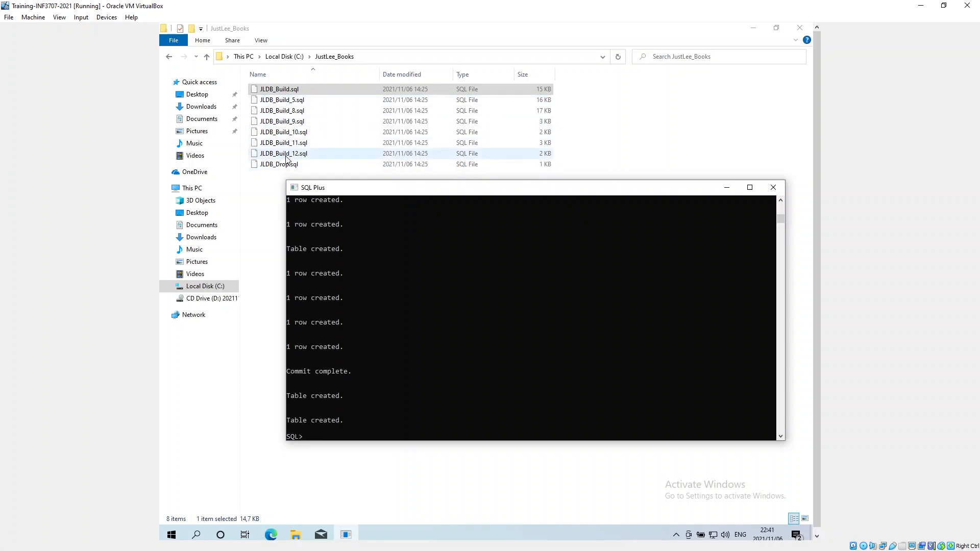
pyautogui.moveTo(361, 229)
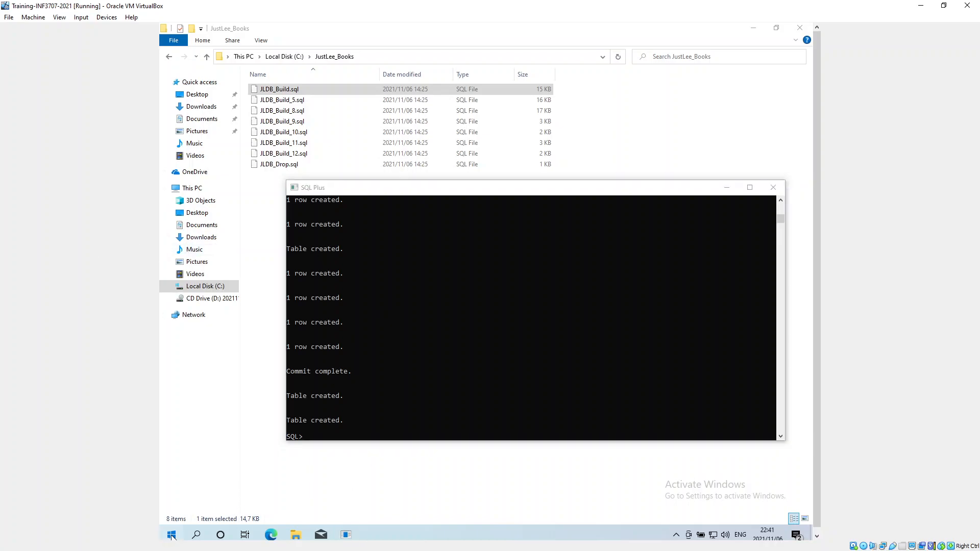
pyautogui.click(172, 535)
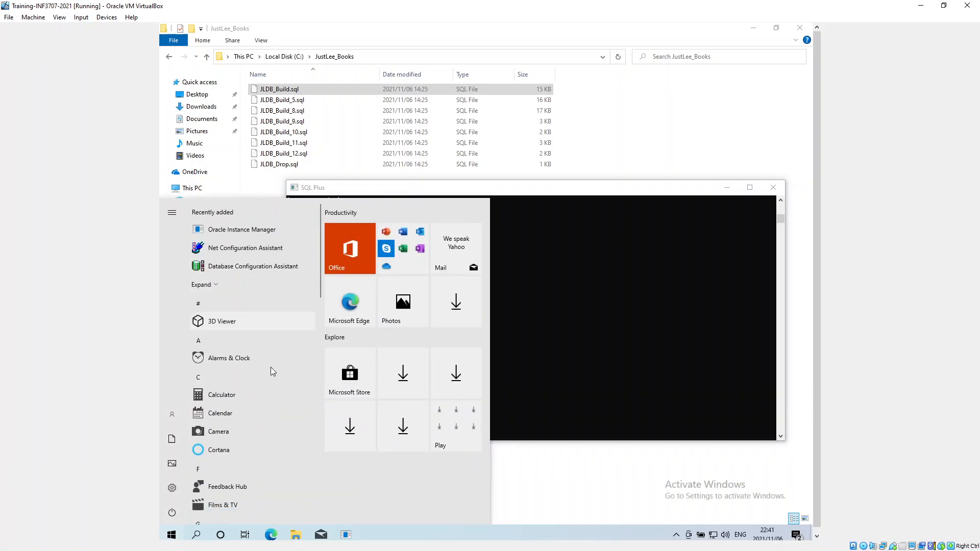
pyautogui.scroll(-3)
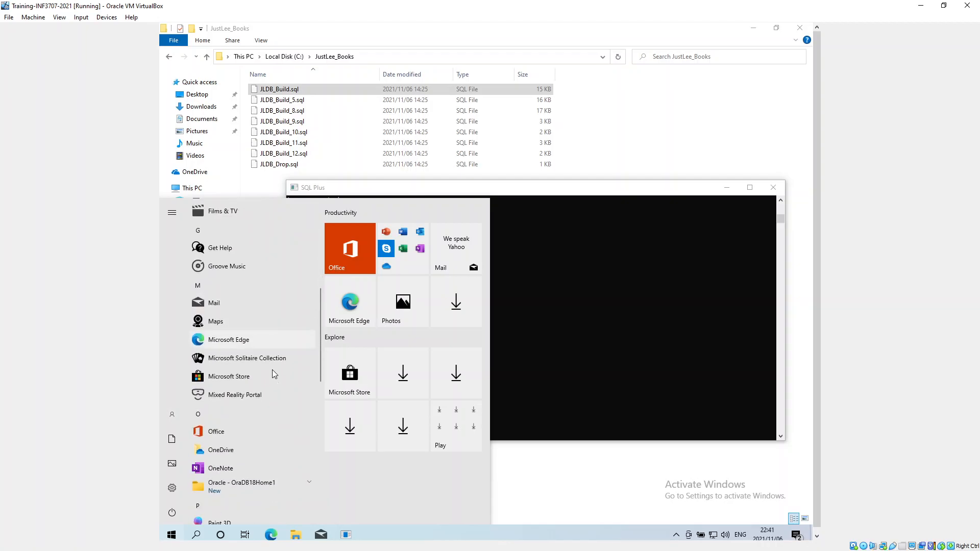
pyautogui.scroll(-3)
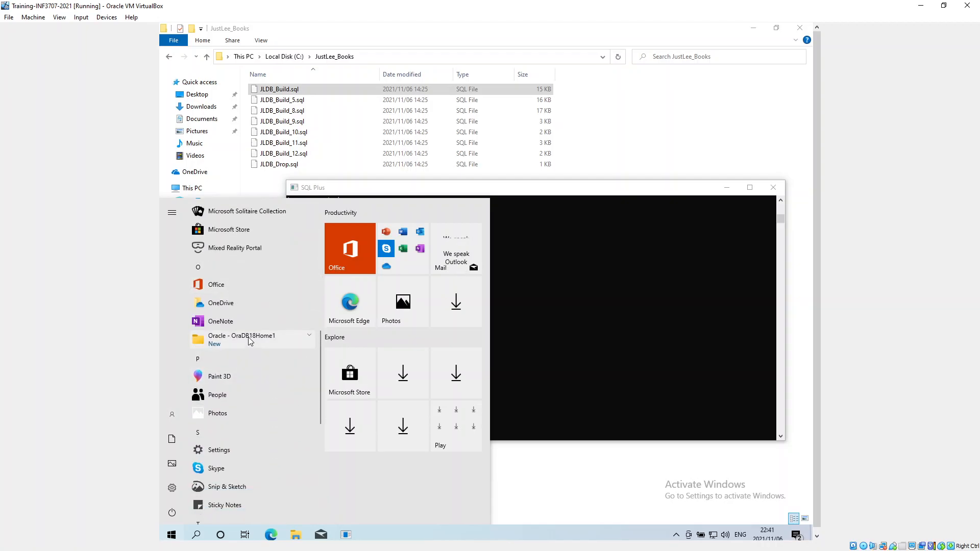
pyautogui.click(242, 336)
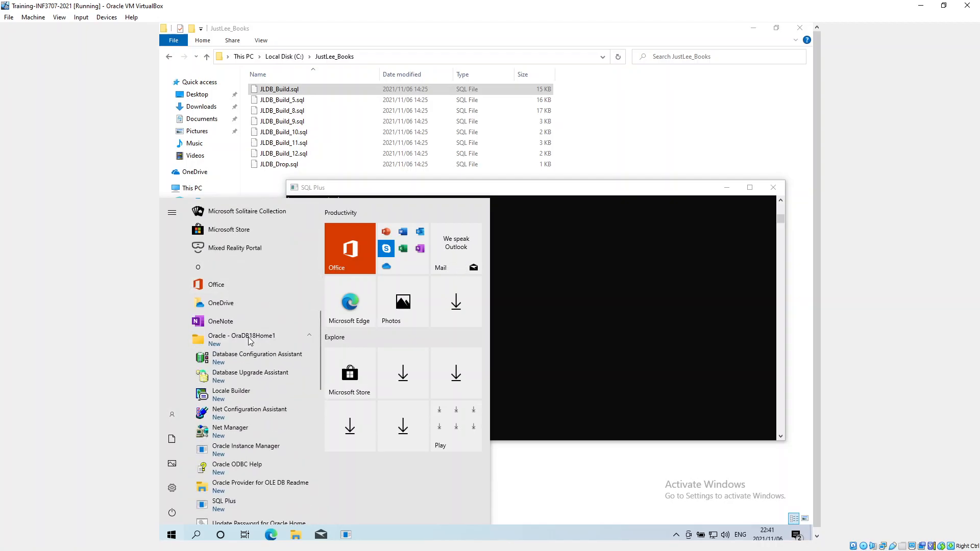
pyautogui.scroll(-3)
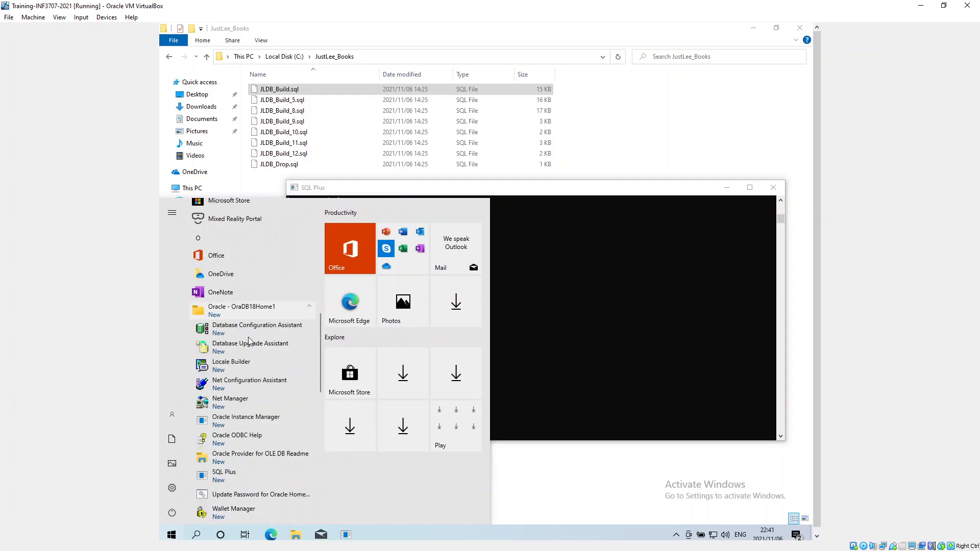
pyautogui.scroll(-3)
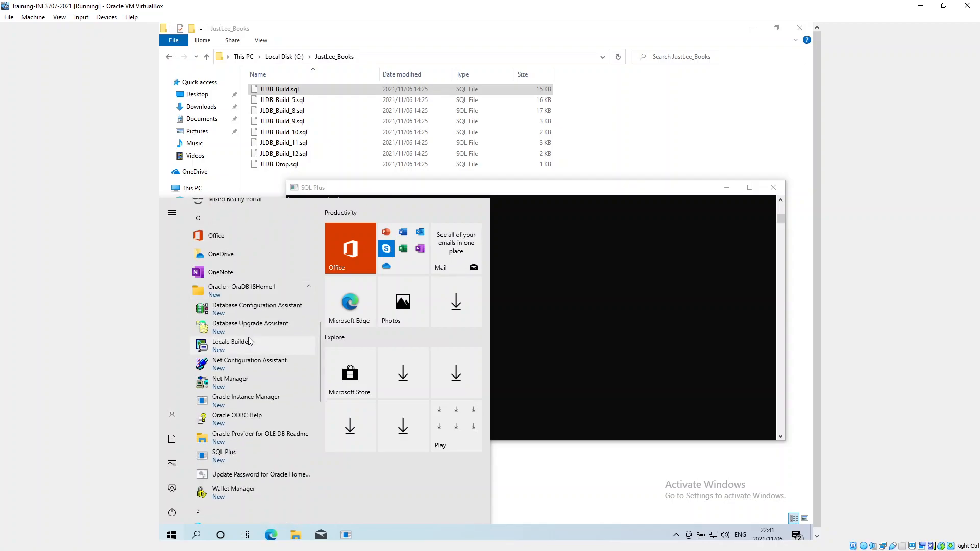
pyautogui.scroll(-3)
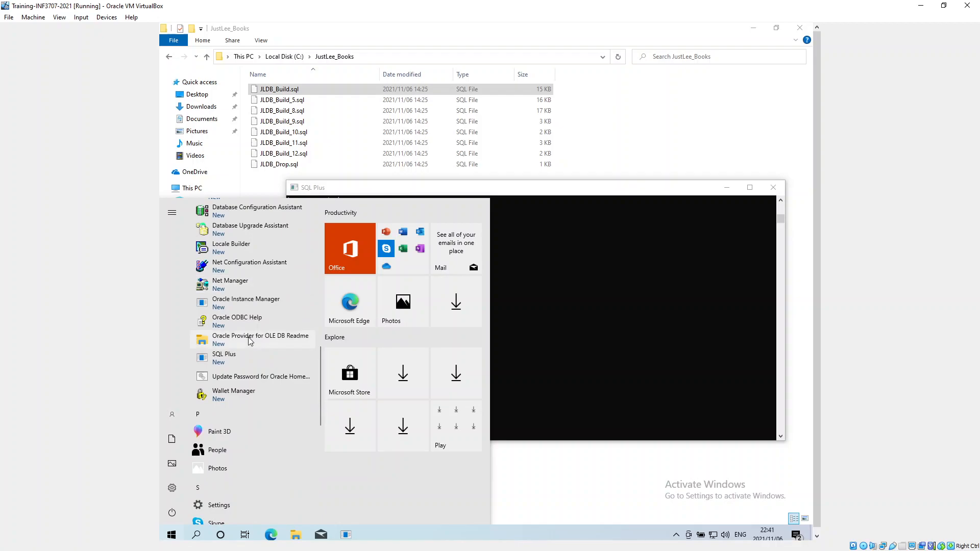
pyautogui.scroll(3)
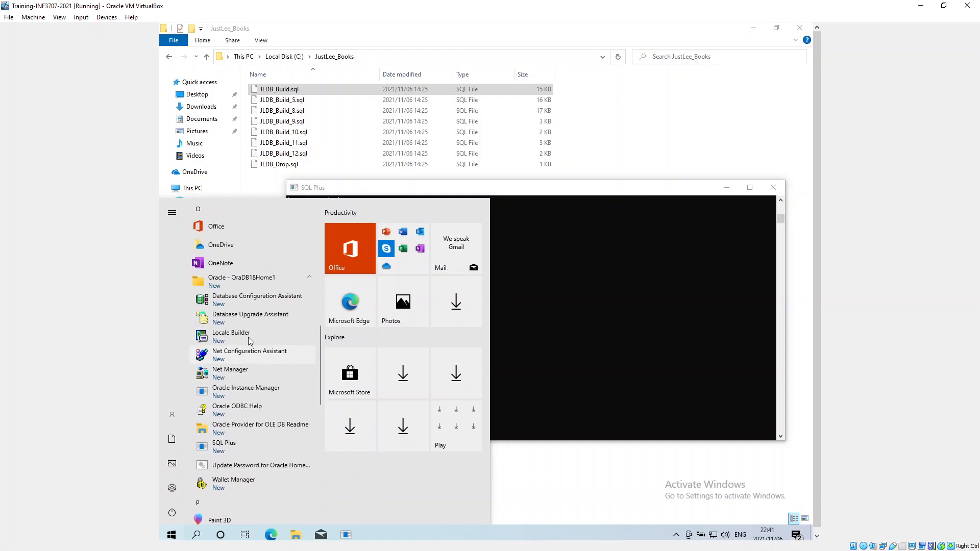
pyautogui.scroll(3)
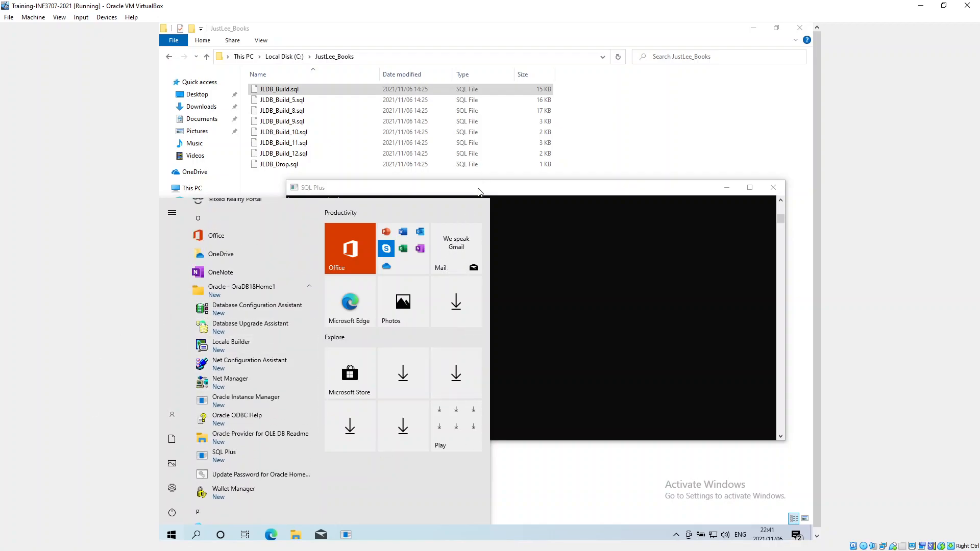
pyautogui.click(478, 188)
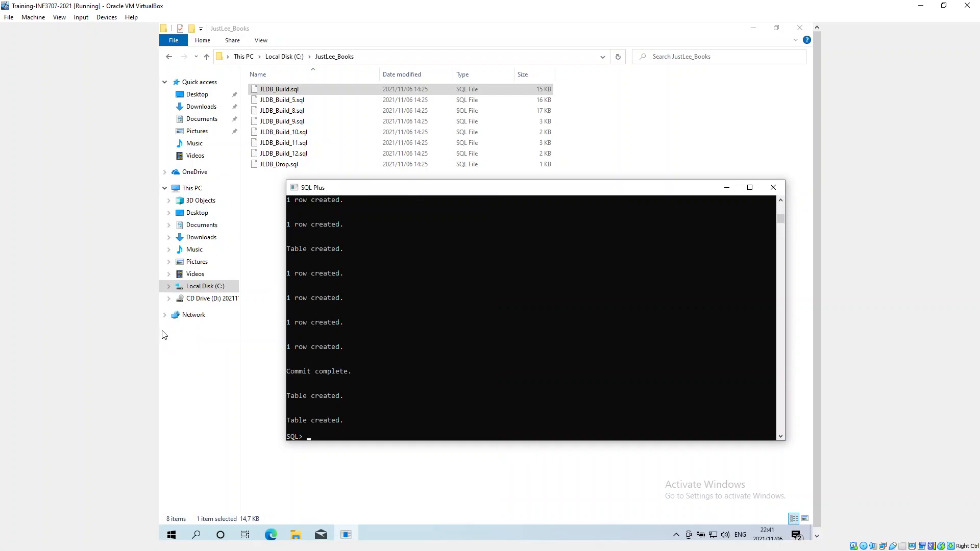
pyautogui.moveTo(394, 259)
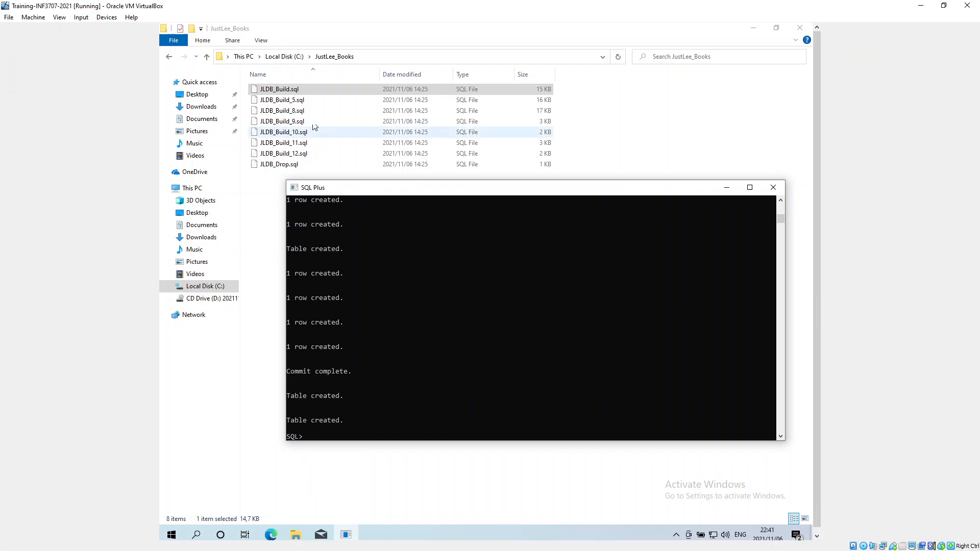
pyautogui.rightClick(281, 101)
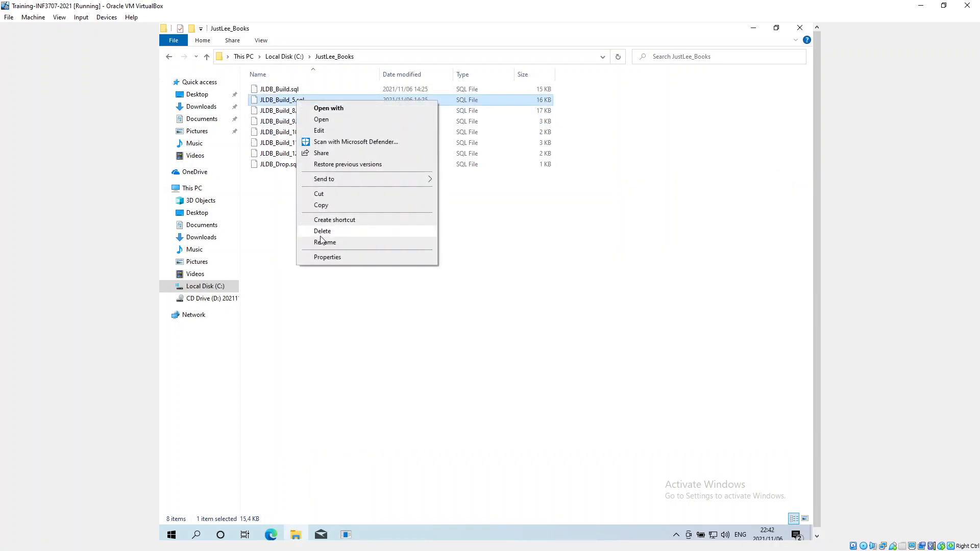
pyautogui.moveTo(327, 257)
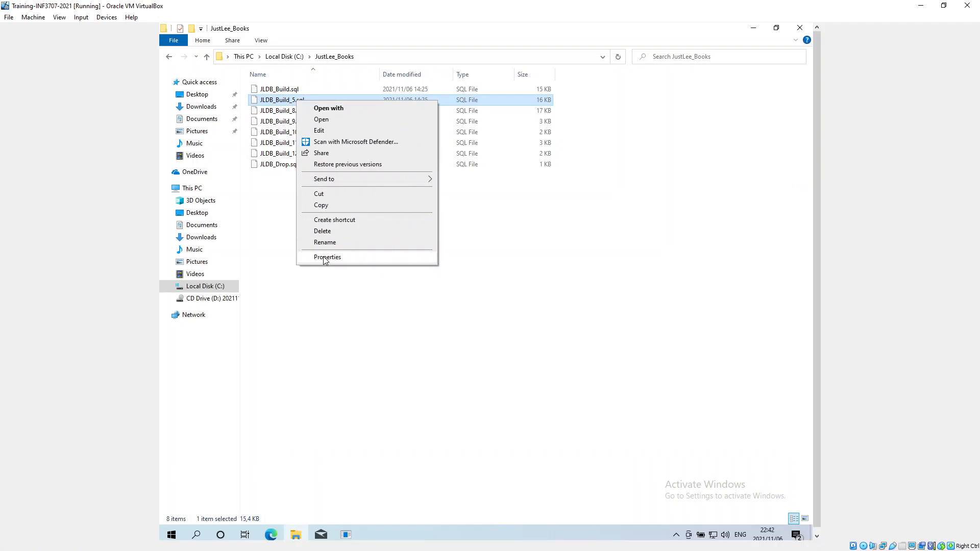
pyautogui.click(327, 257)
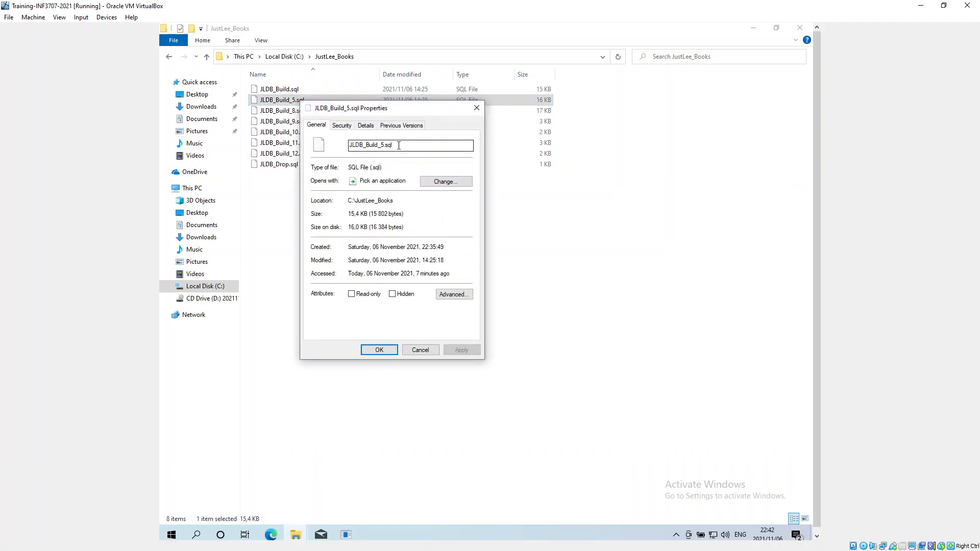
pyautogui.tripleClick(410, 145)
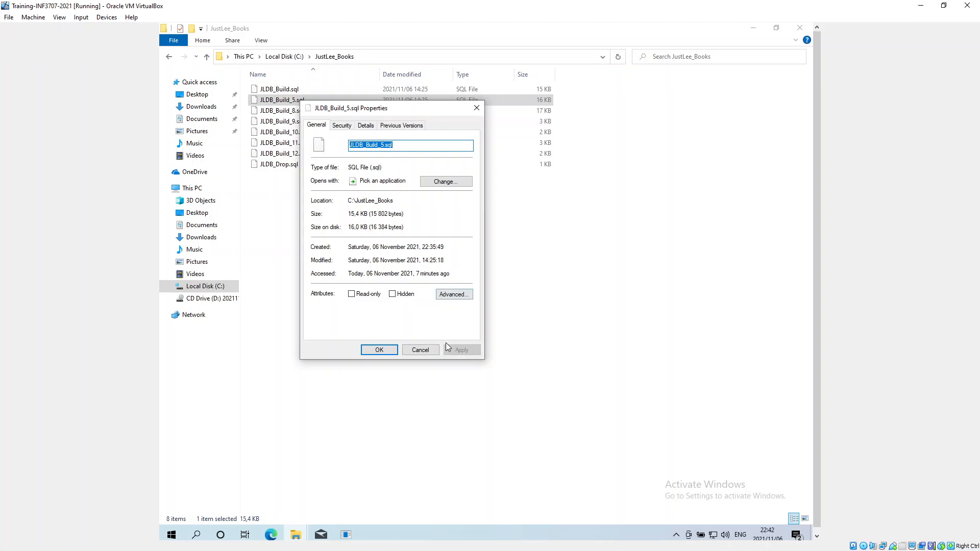
pyautogui.click(420, 349)
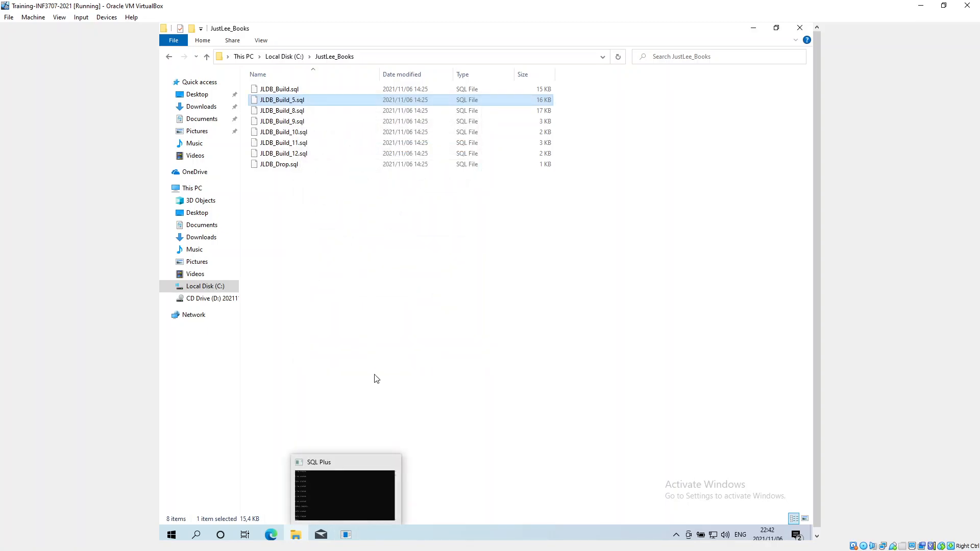
pyautogui.click(345, 494)
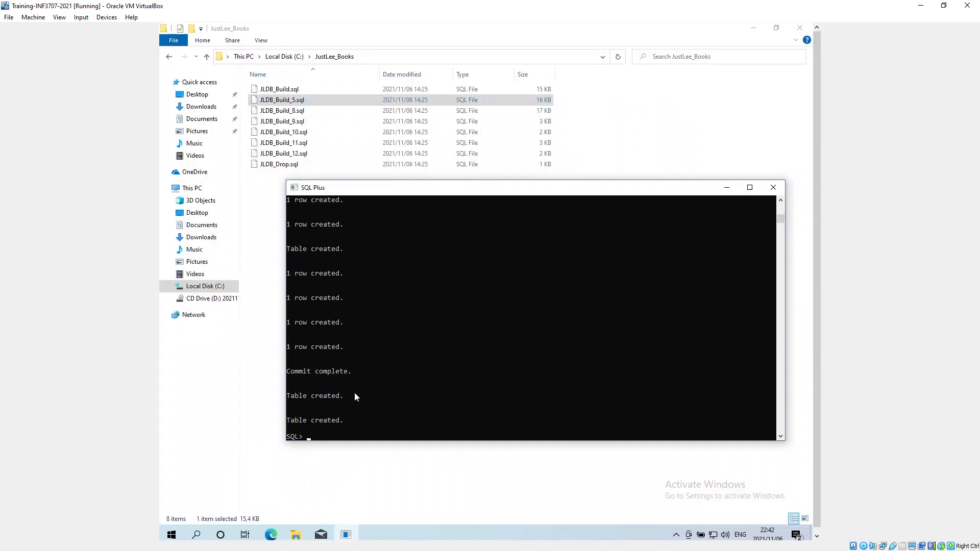
# Run the @\JustLee_Books\JLDB_Build_5.sql script, correcting the mistyped file name first
pyautogui.write('@\\JustLee_Books\\JLDB_Build.sql')
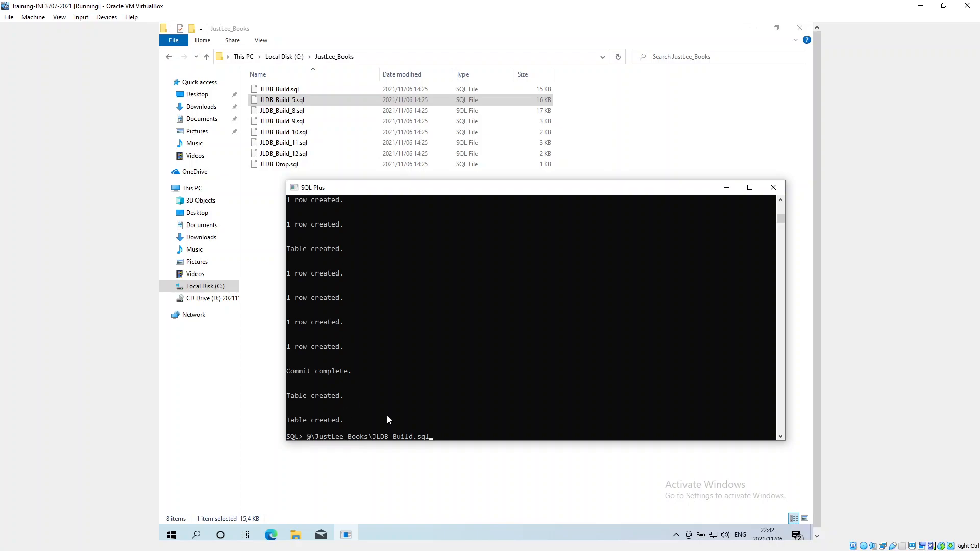
pyautogui.press('Backspace')
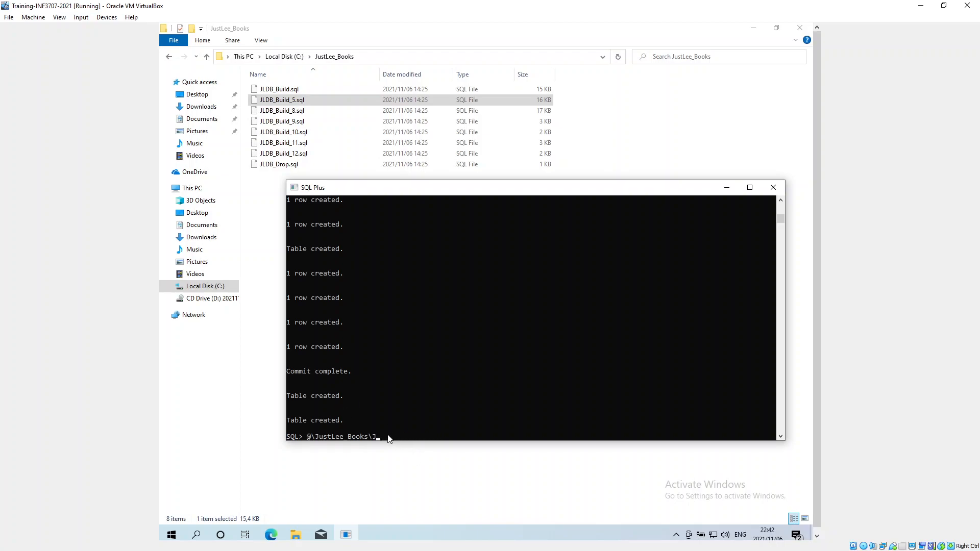
pyautogui.write('LDB_Build_5.sql')
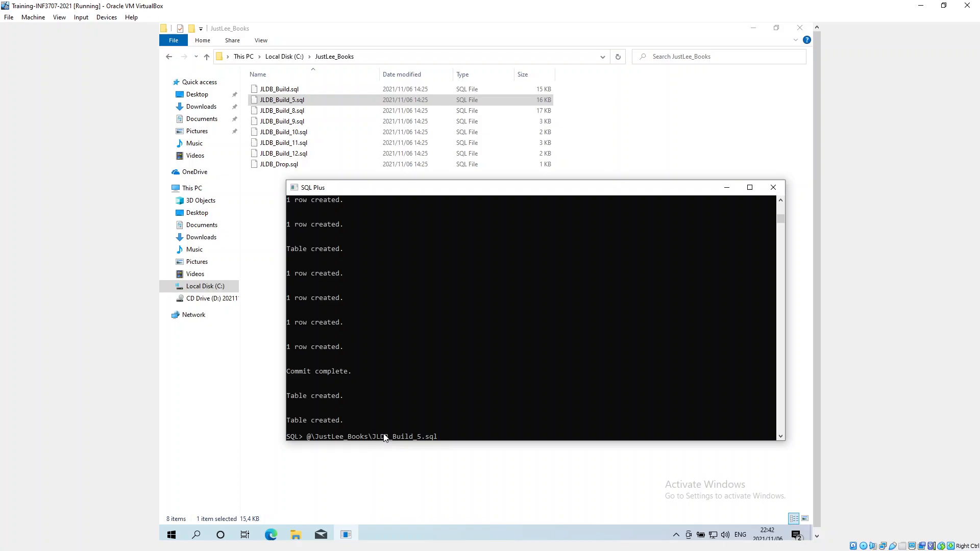
pyautogui.write(';')
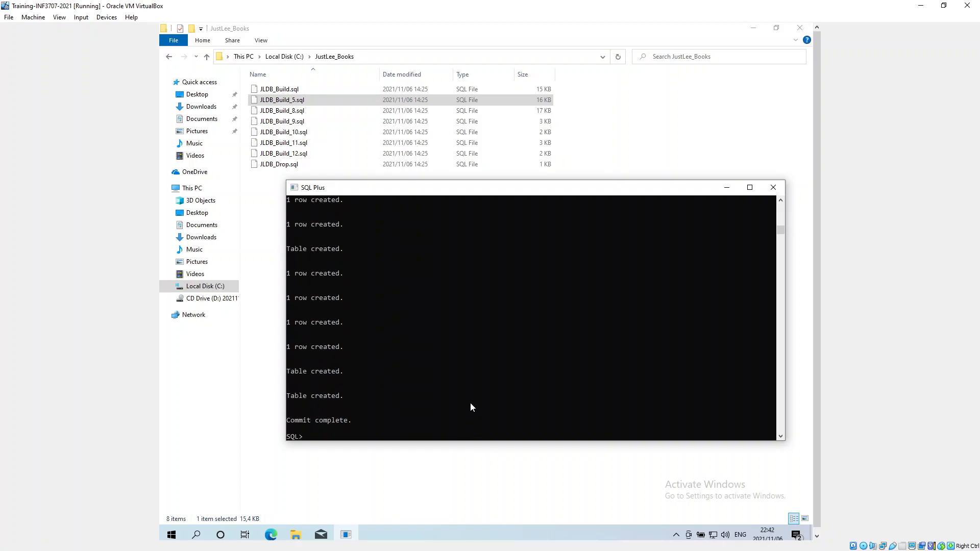
pyautogui.write('@\\JustLee_Books\\JLDB_Build_5.sql;')
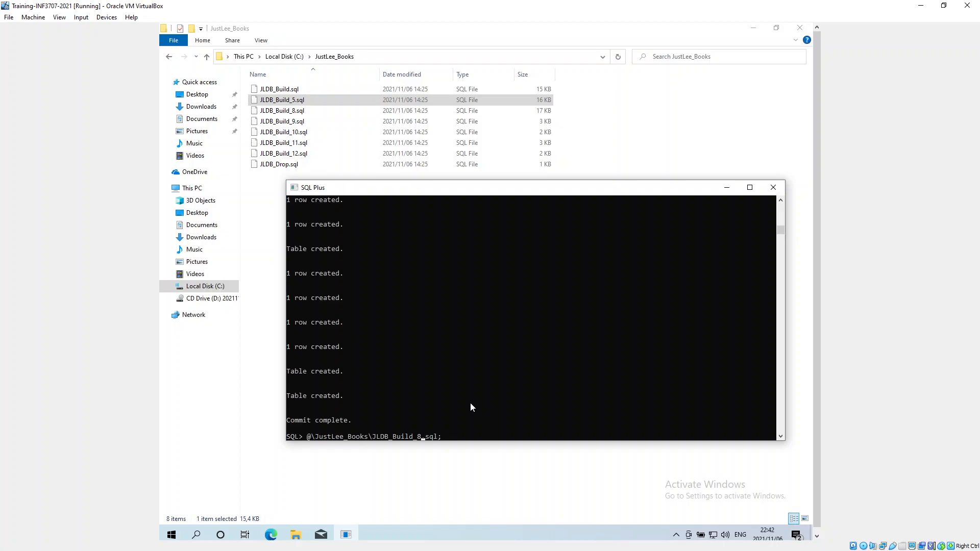
pyautogui.press('Return')
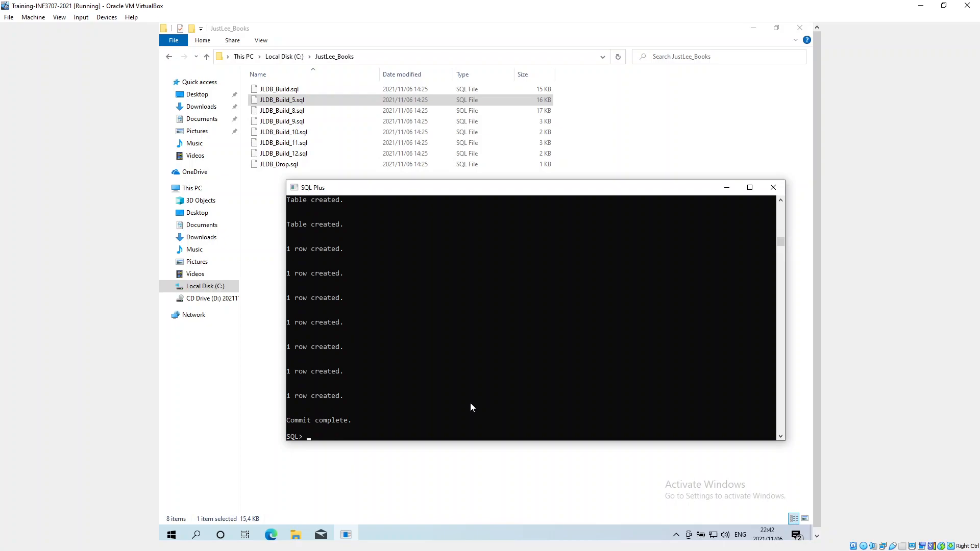
# Run the next build scripts, including JLDB_Build_8.sql, JLDB_Build_9.sql and JLDB_Build_11.sql
pyautogui.write('@\\JustLee_Books\\JLDB_Build_8.sql;')
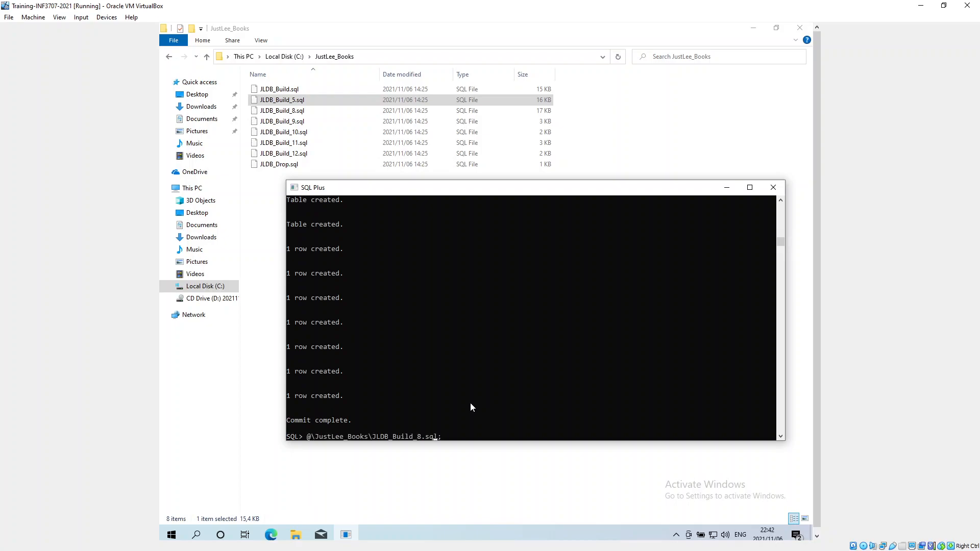
pyautogui.press('Backspace')
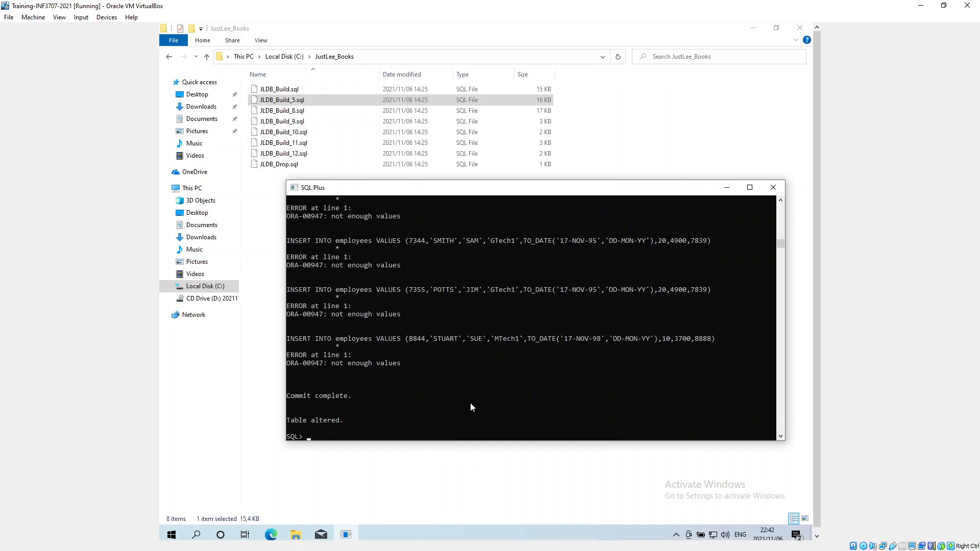
pyautogui.write('@\\JustLee_Books\\JLDB_Build_9.sql;')
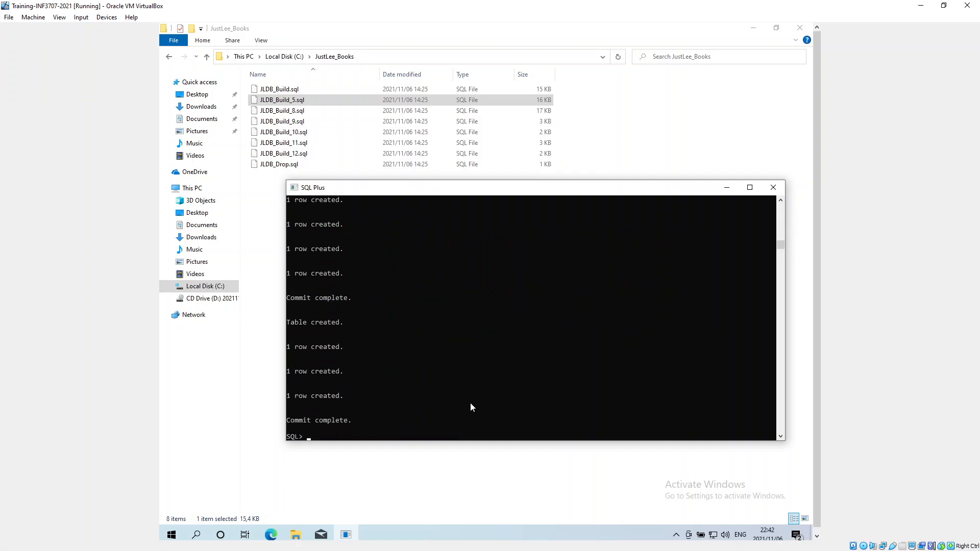
pyautogui.write('@\\JustLee_Books\\JLDB_Build_1.sql;')
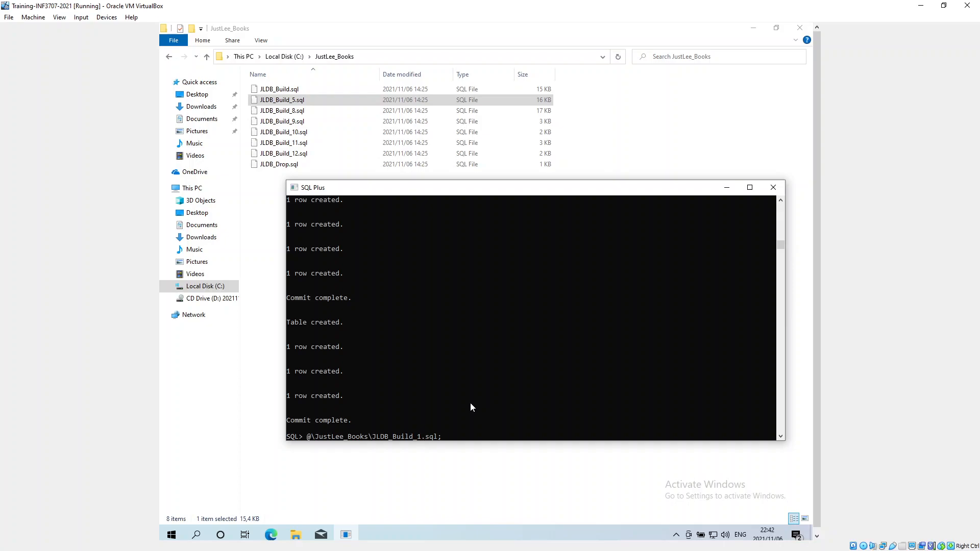
pyautogui.press('Return')
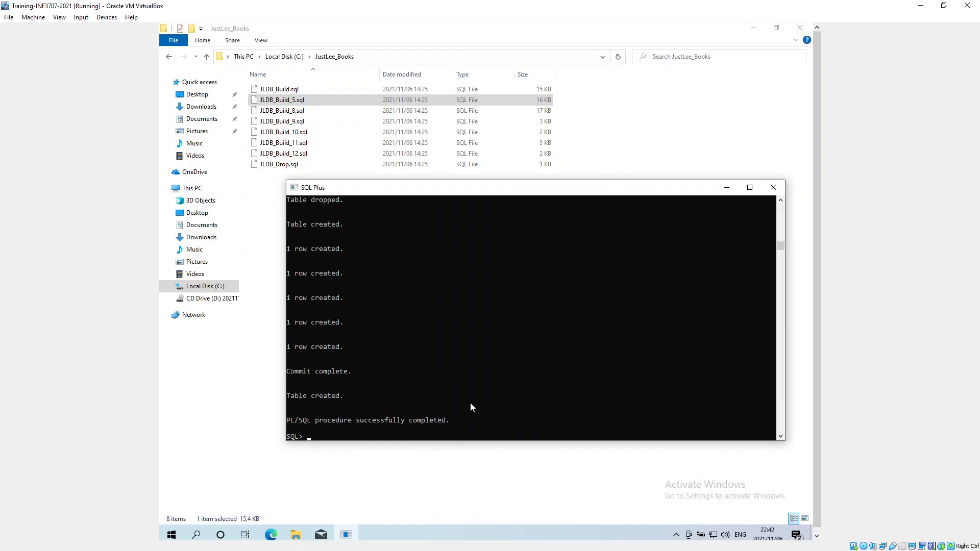
pyautogui.write('@\\JustLee_Books\\JLDB_Build_11.sql;')
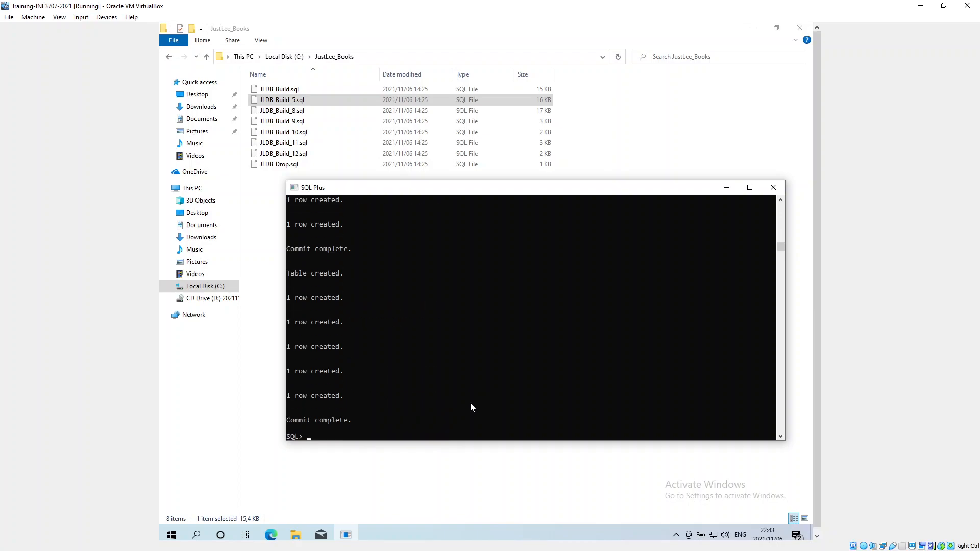
# Run SELECT * FROM Books; to list all book titles, prices and categories
pyautogui.click(205, 286)
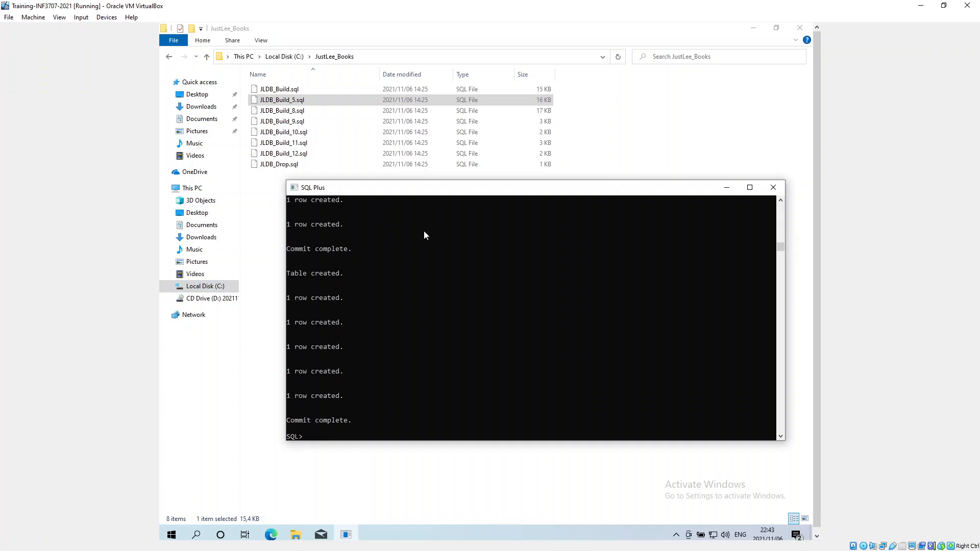
pyautogui.write('SE')
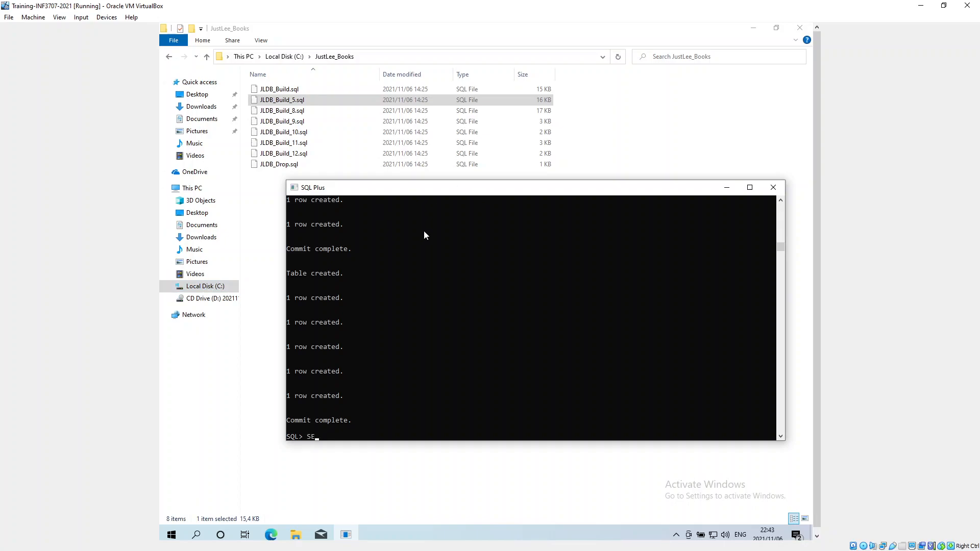
pyautogui.write('LECT')
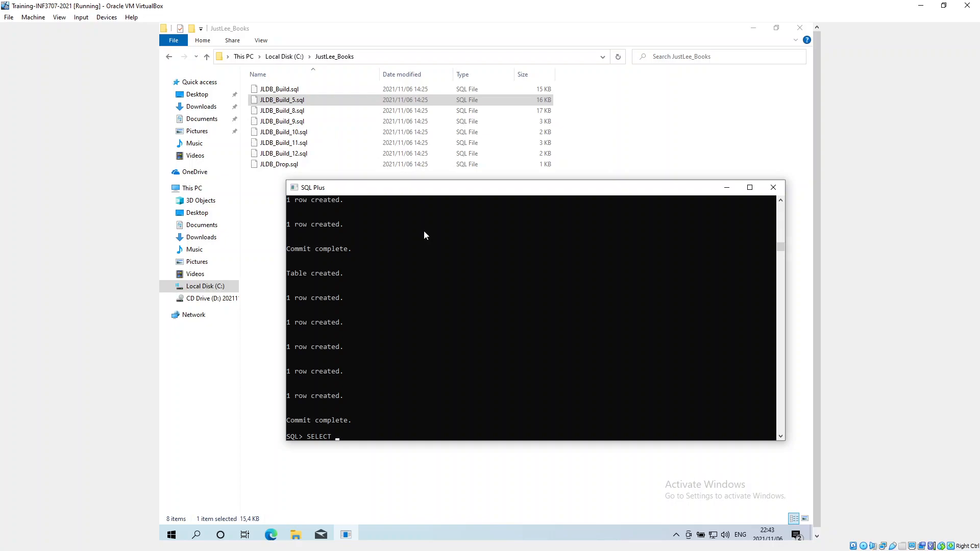
pyautogui.write('* FROM')
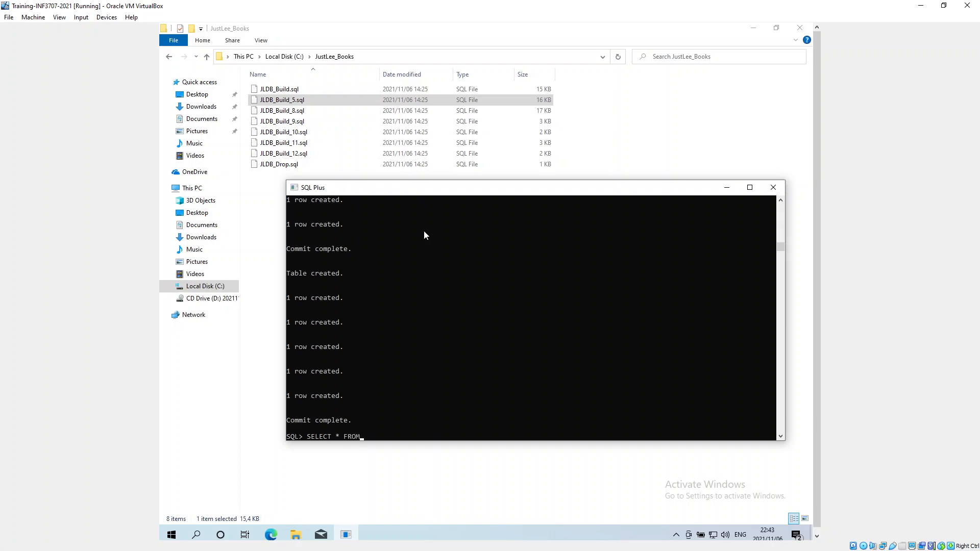
pyautogui.write('B')
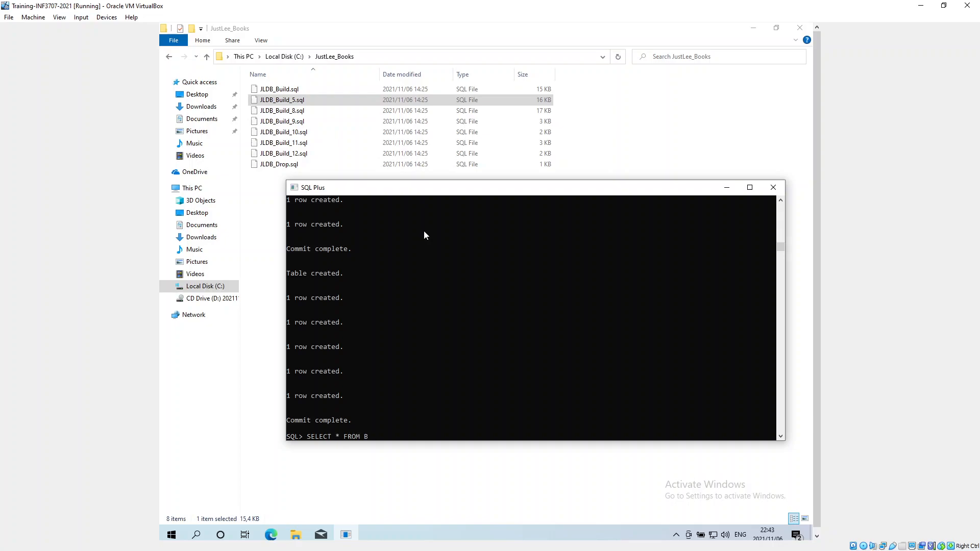
pyautogui.write('ooks')
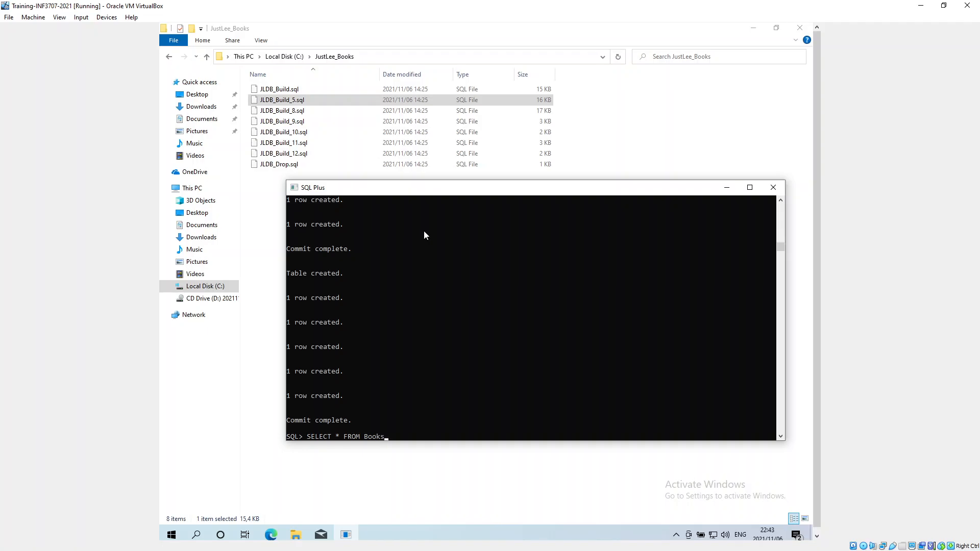
pyautogui.press('Return')
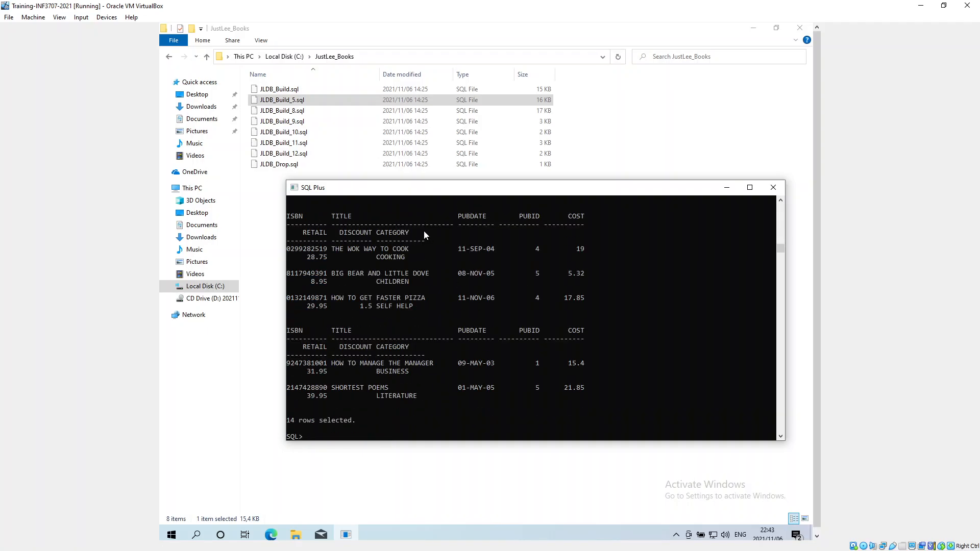